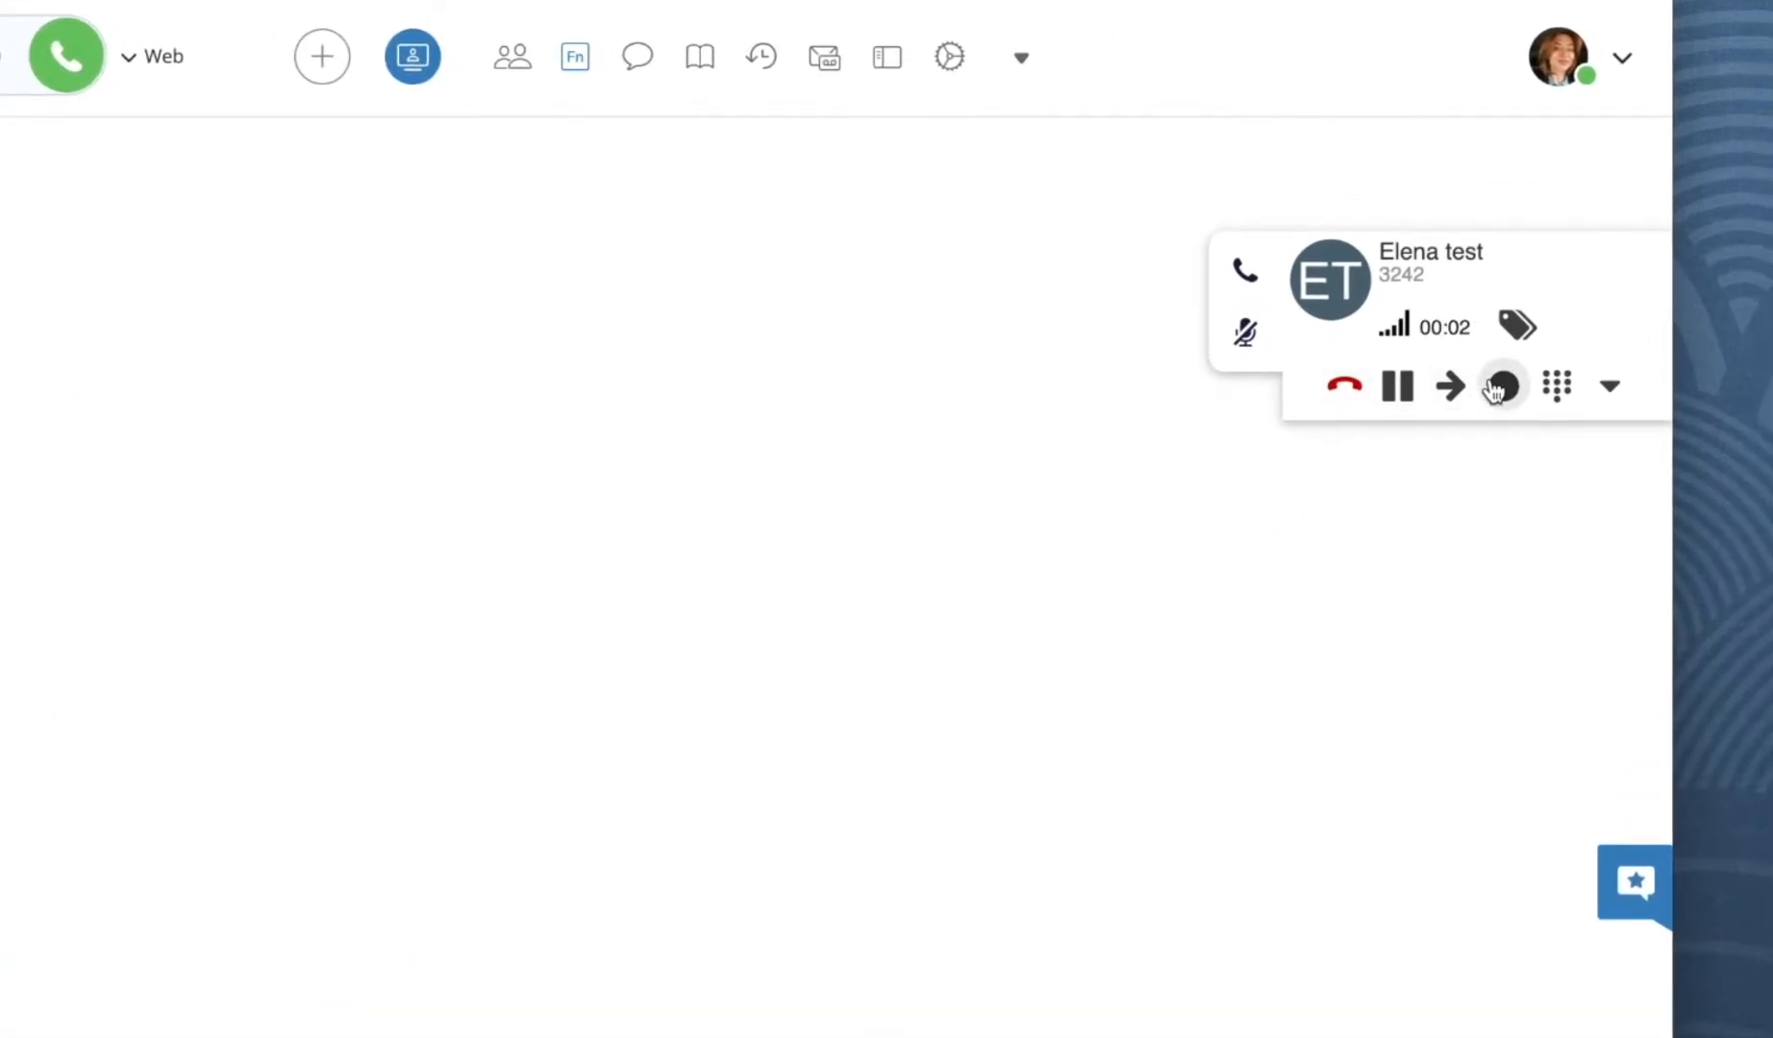
{"action": "mouse_move", "coordinate": [1503, 387]}
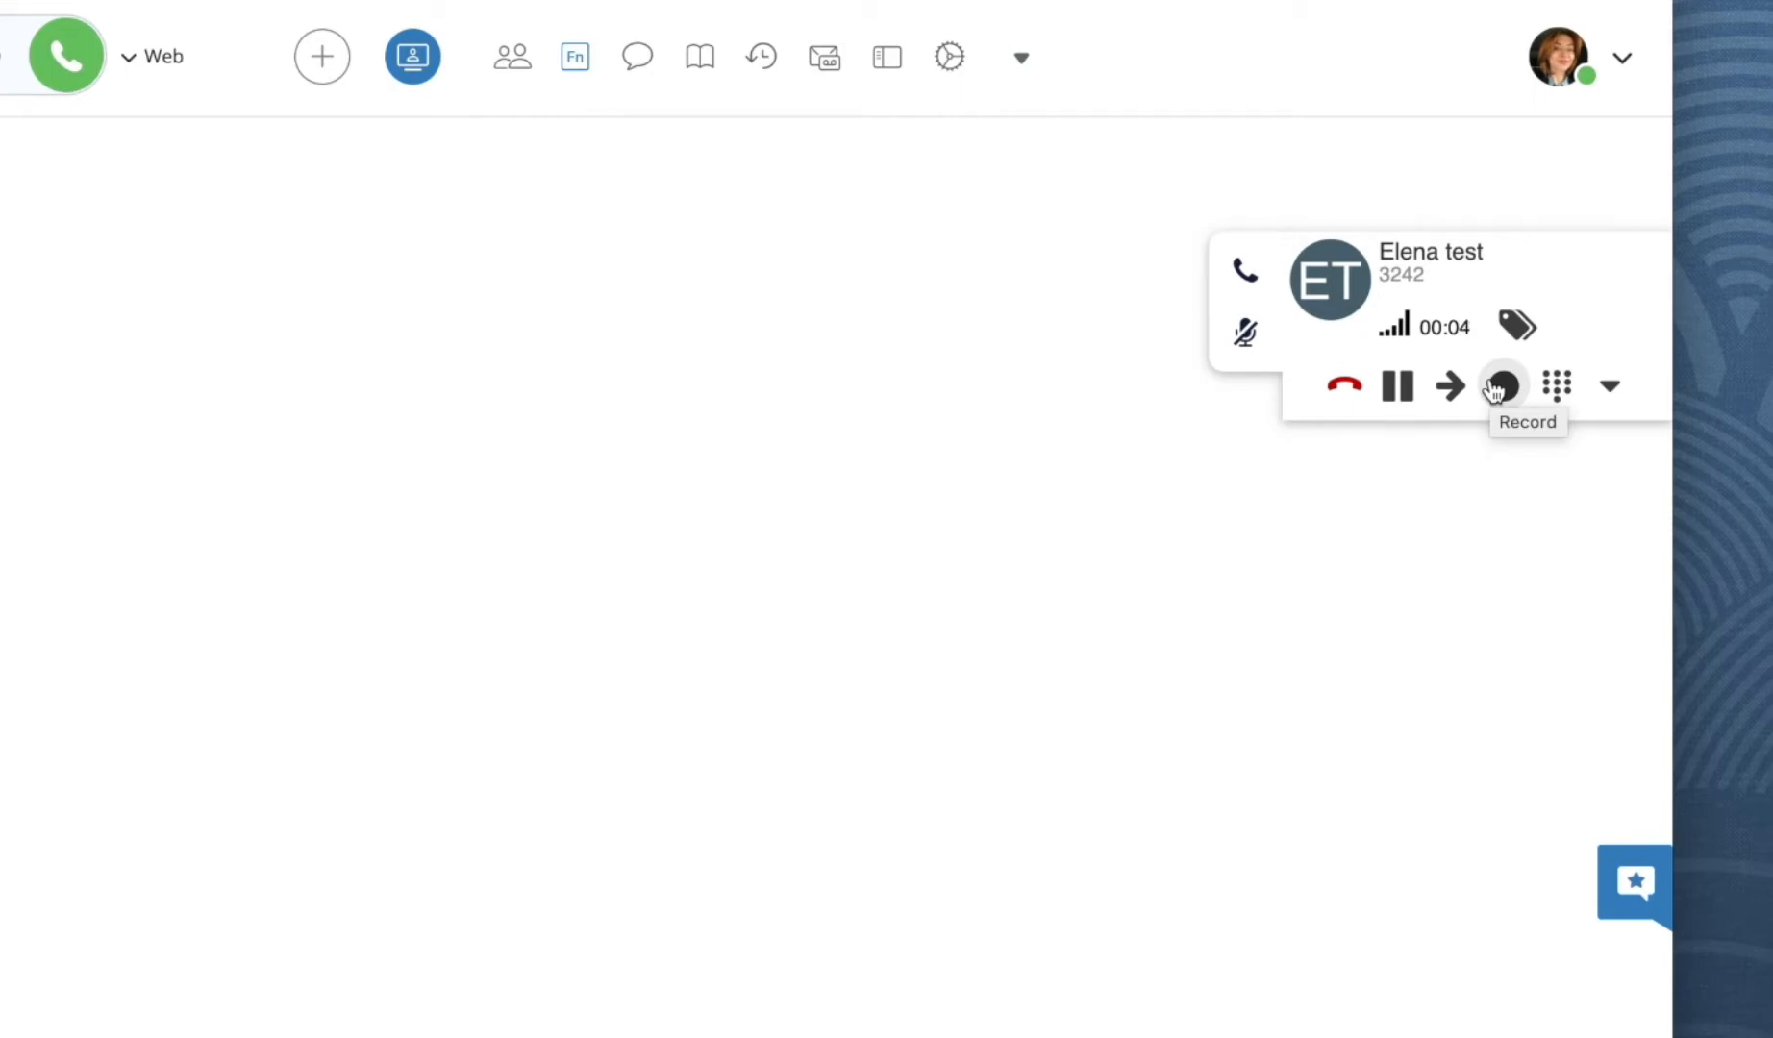
Step: Start recording the Elena test call from the call dialog, then stop it
{"action": "left_click", "coordinate": [1503, 385]}
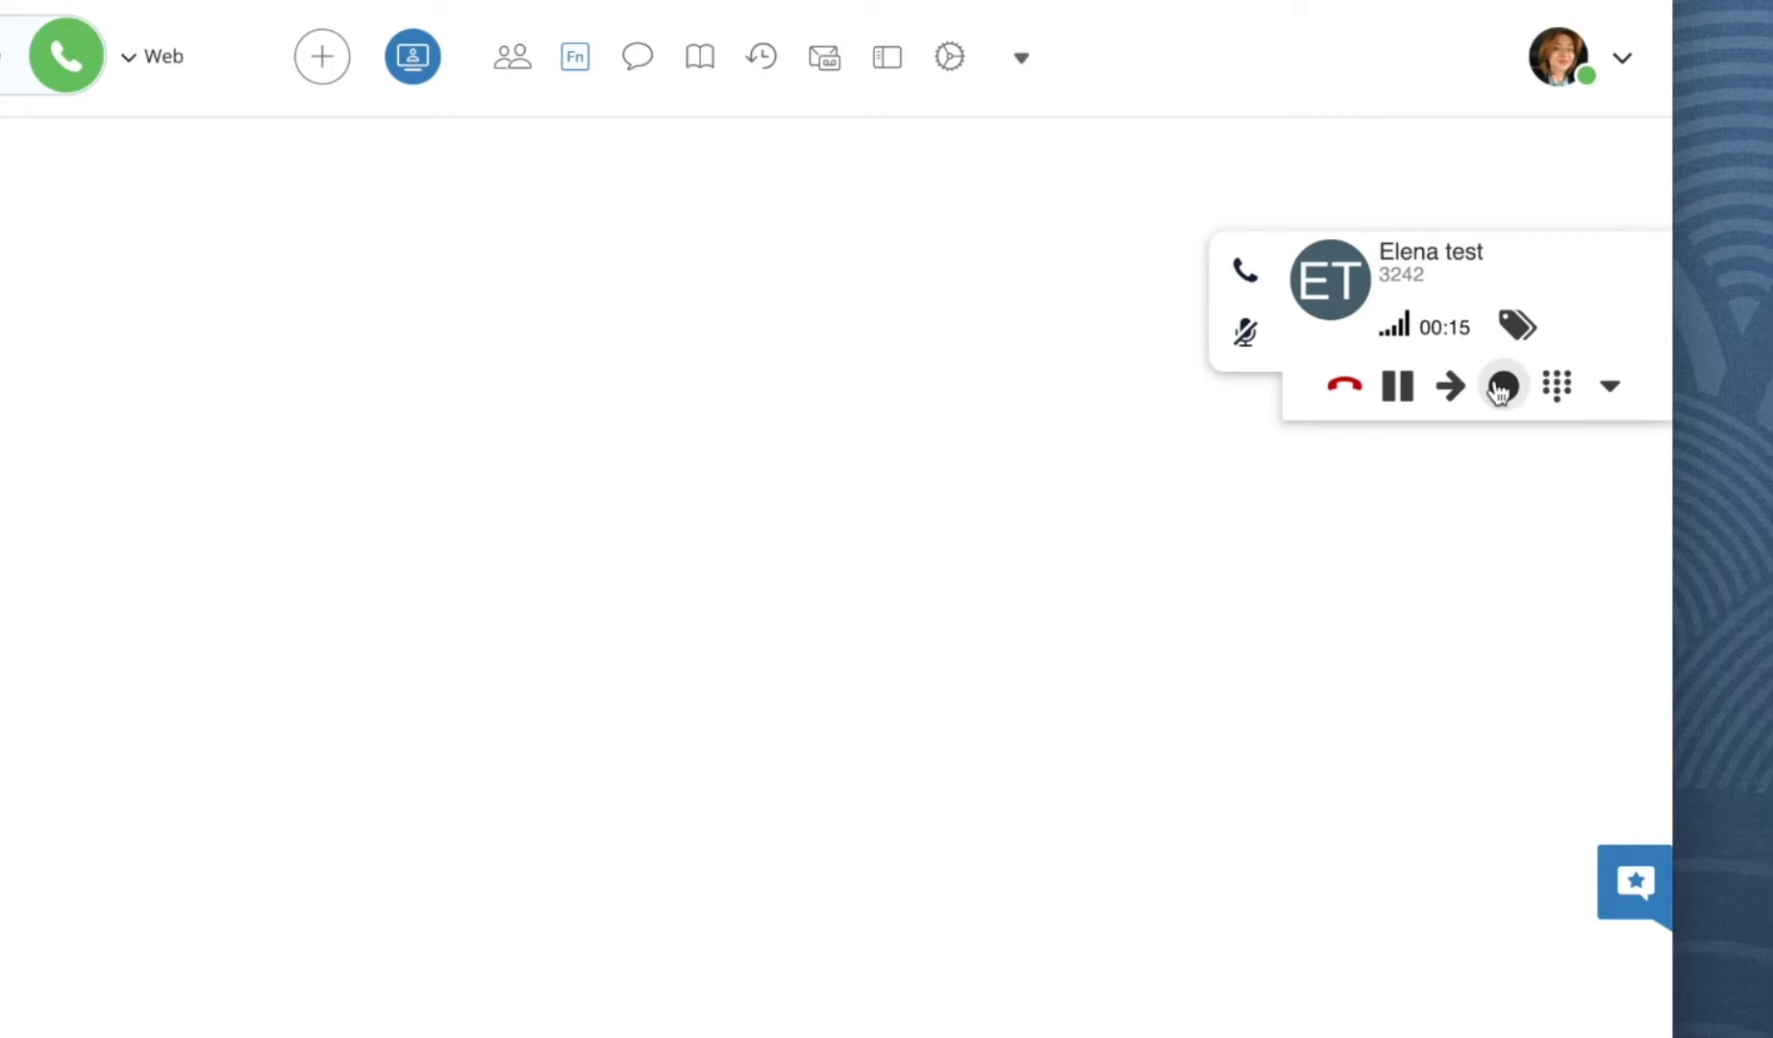
{"action": "left_click", "coordinate": [1504, 386]}
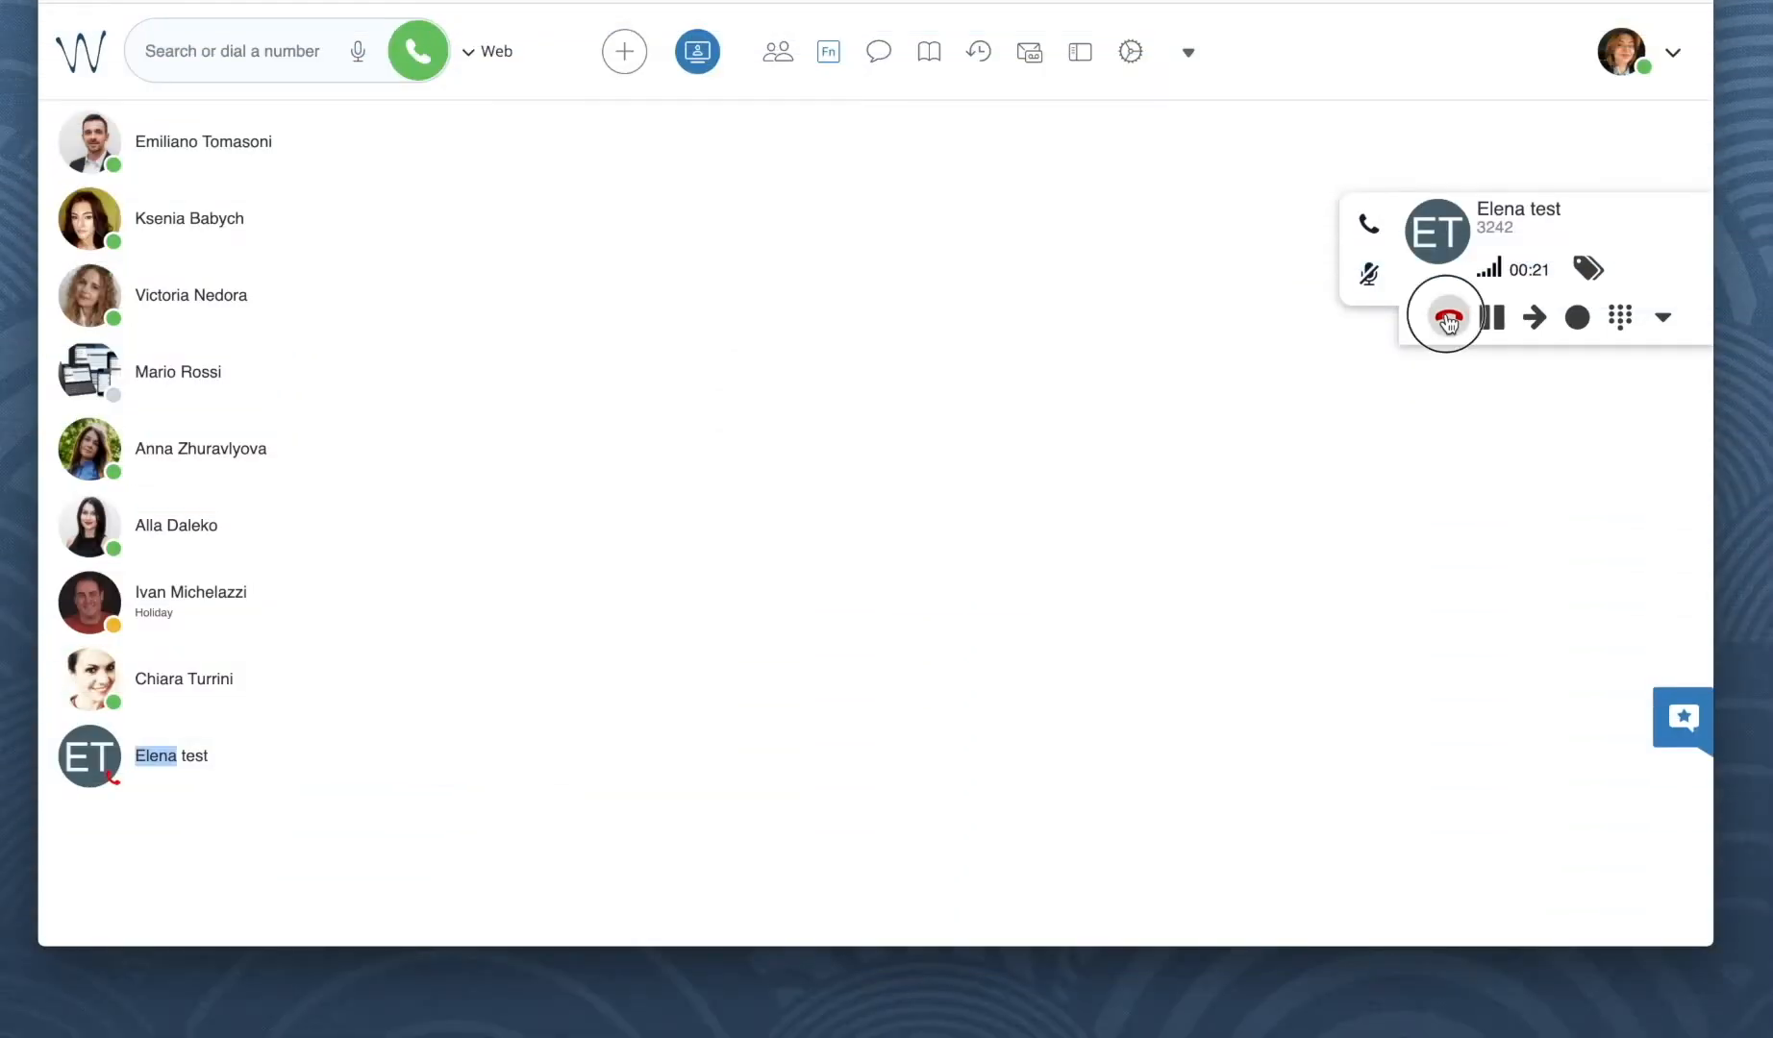
Step: Hang up the call with Elena test
{"action": "left_click", "coordinate": [1450, 318]}
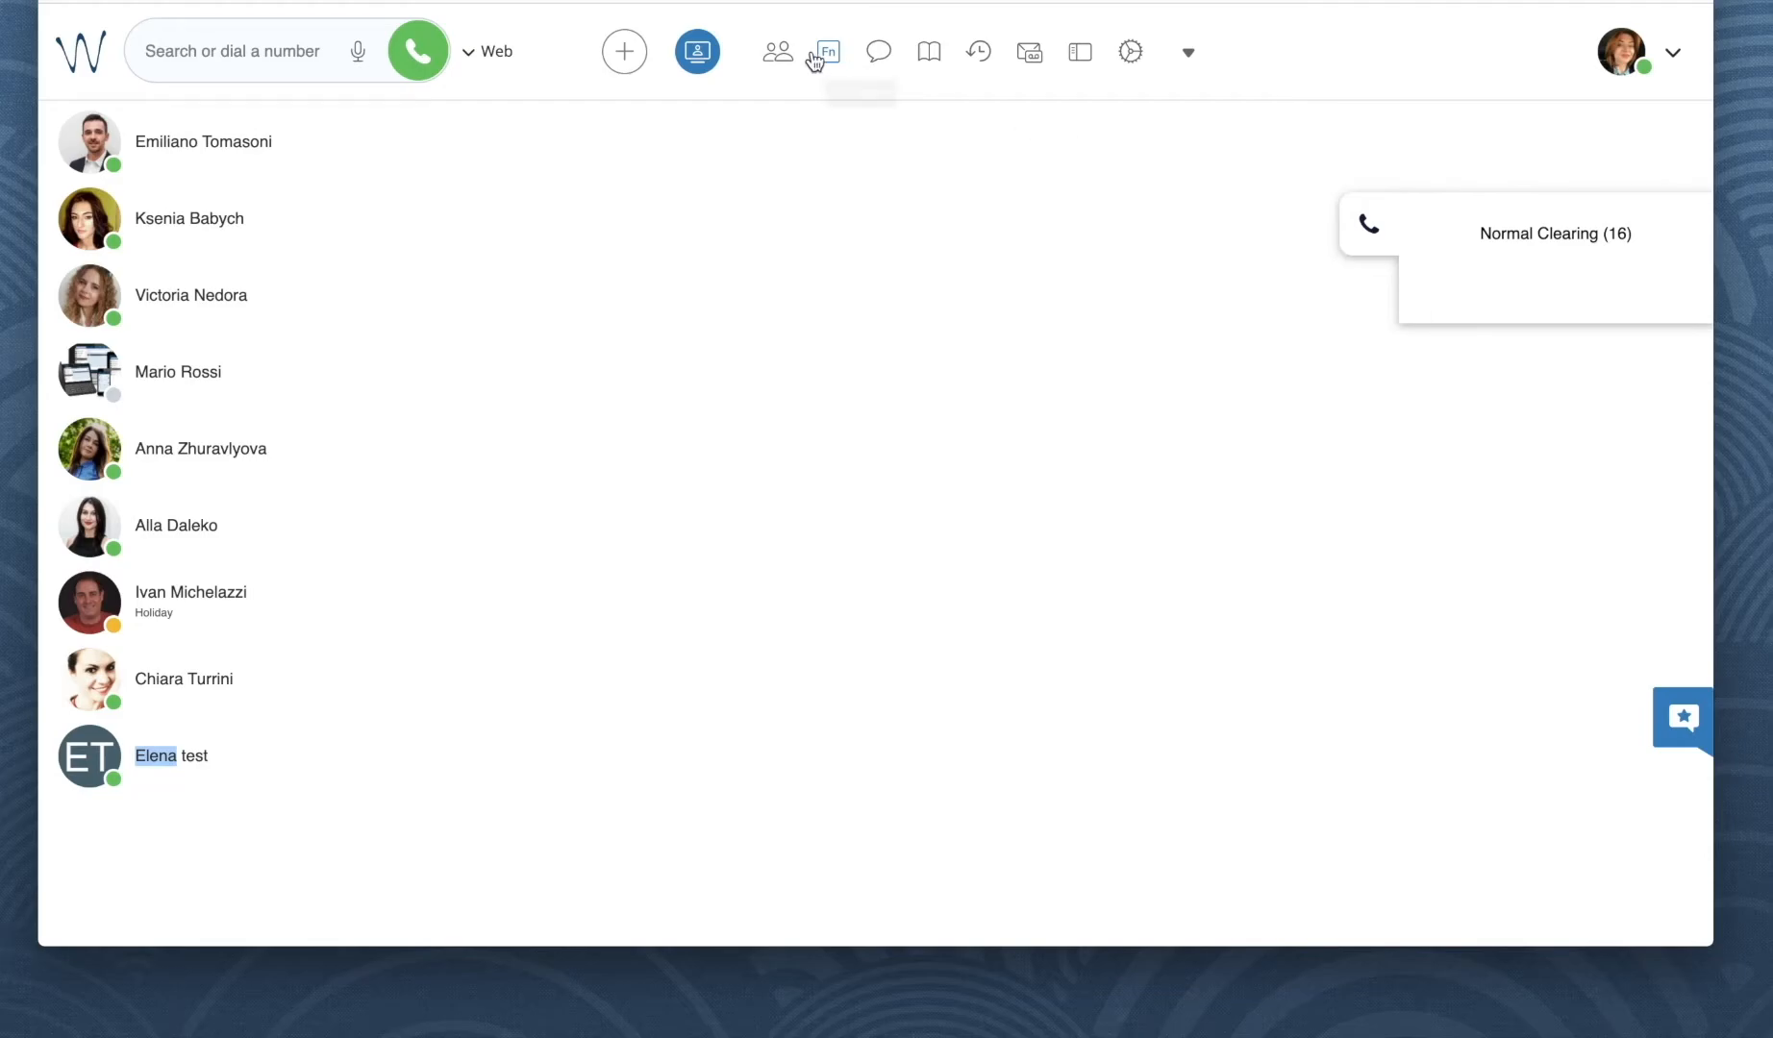
{"action": "mouse_move", "coordinate": [879, 51]}
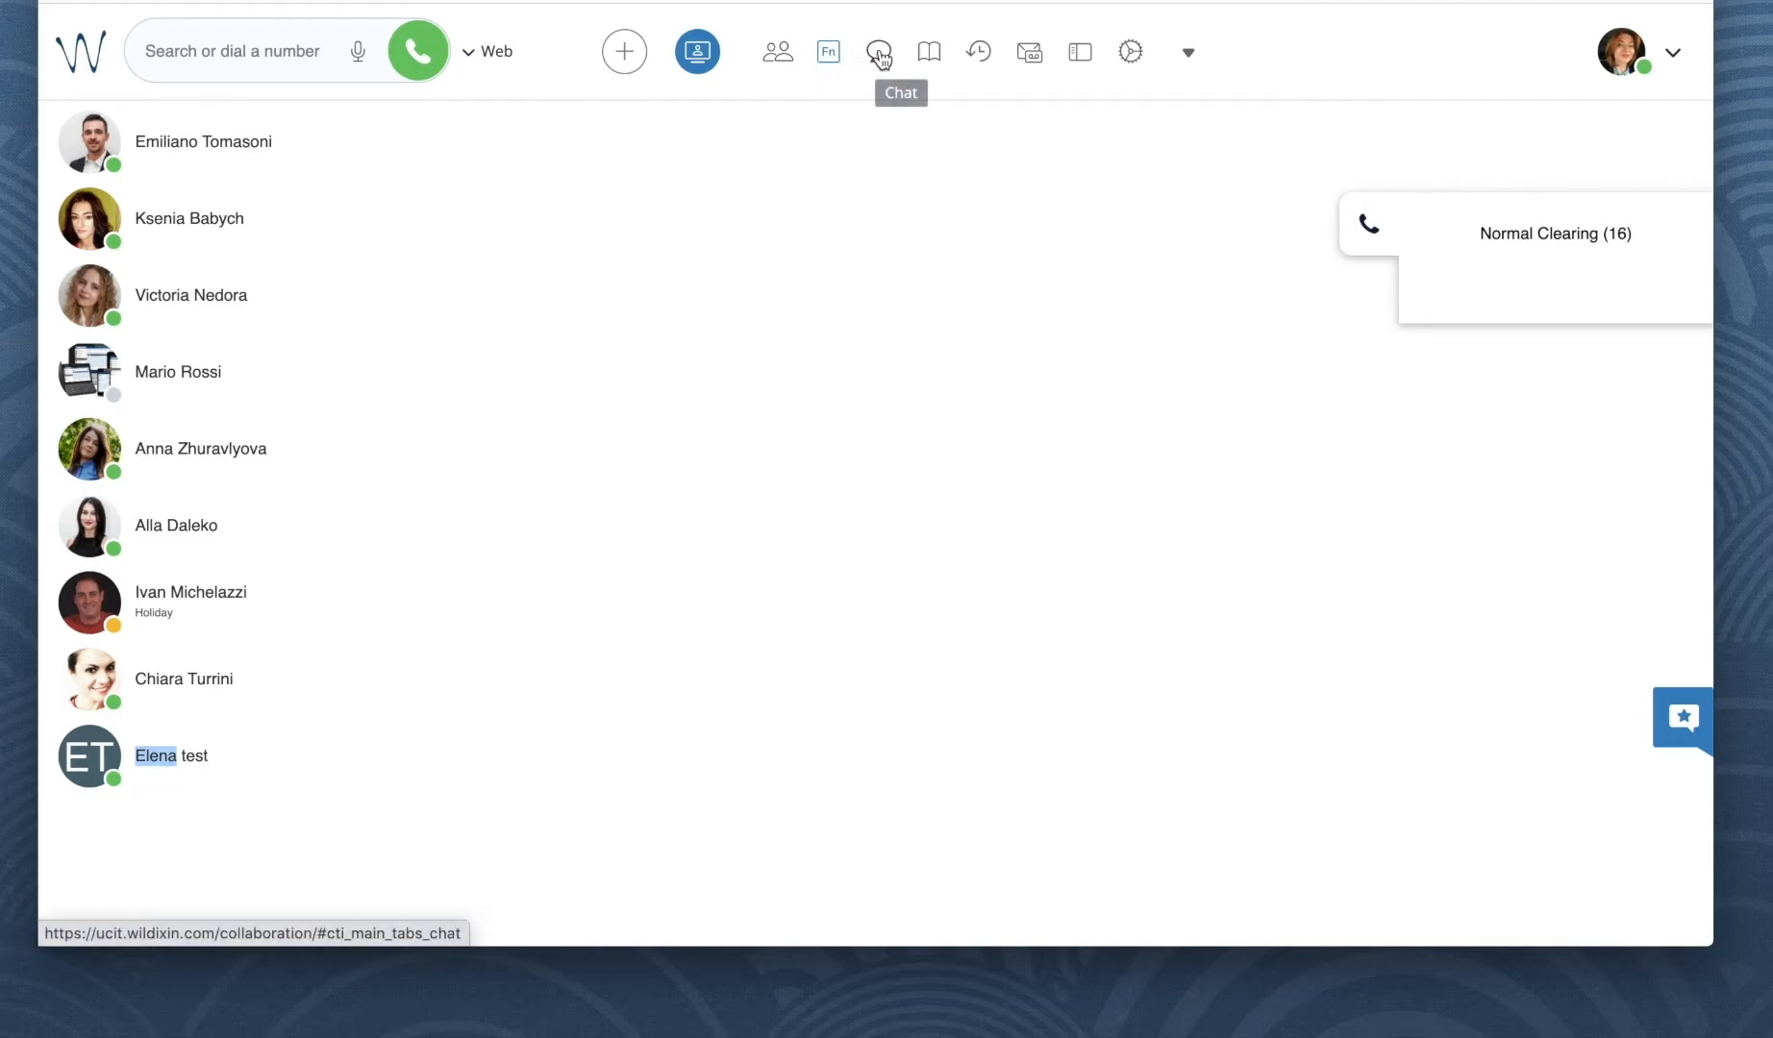
{"action": "mouse_move", "coordinate": [979, 50]}
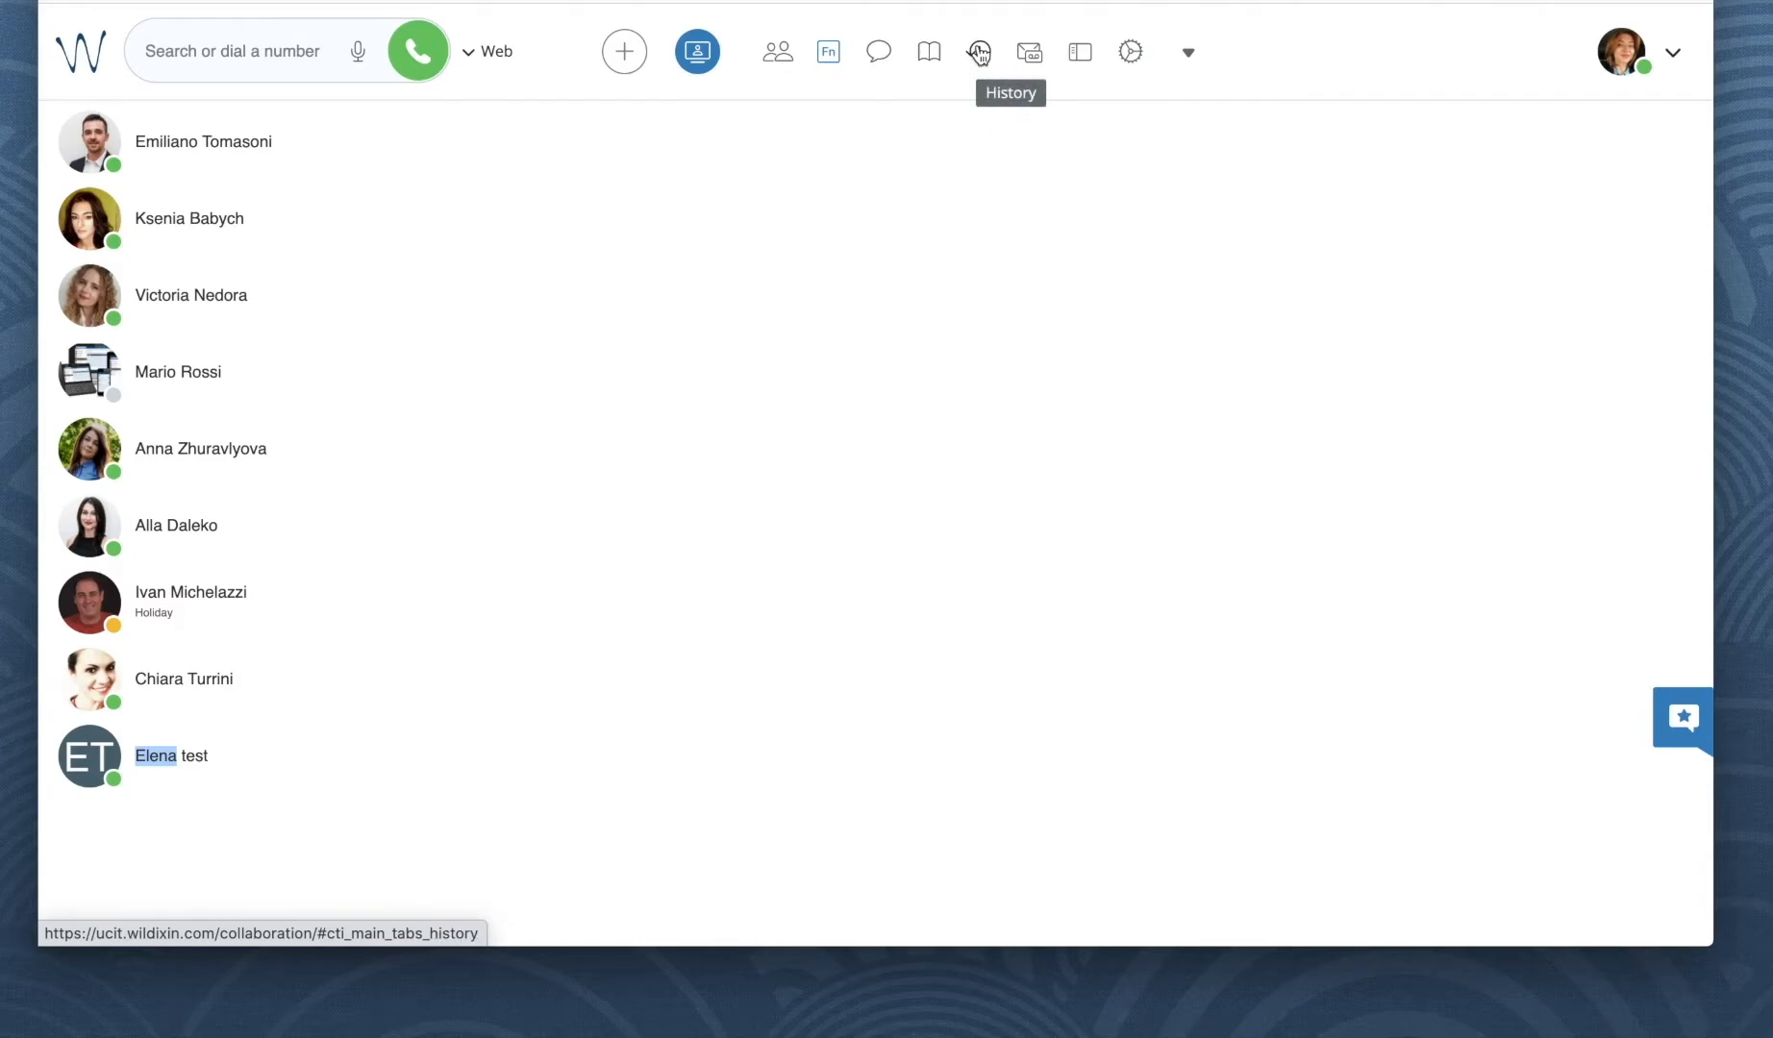
Step: View the recordings of the latest 0:22 Elena test call in Call History, then close them
{"action": "left_click", "coordinate": [979, 51]}
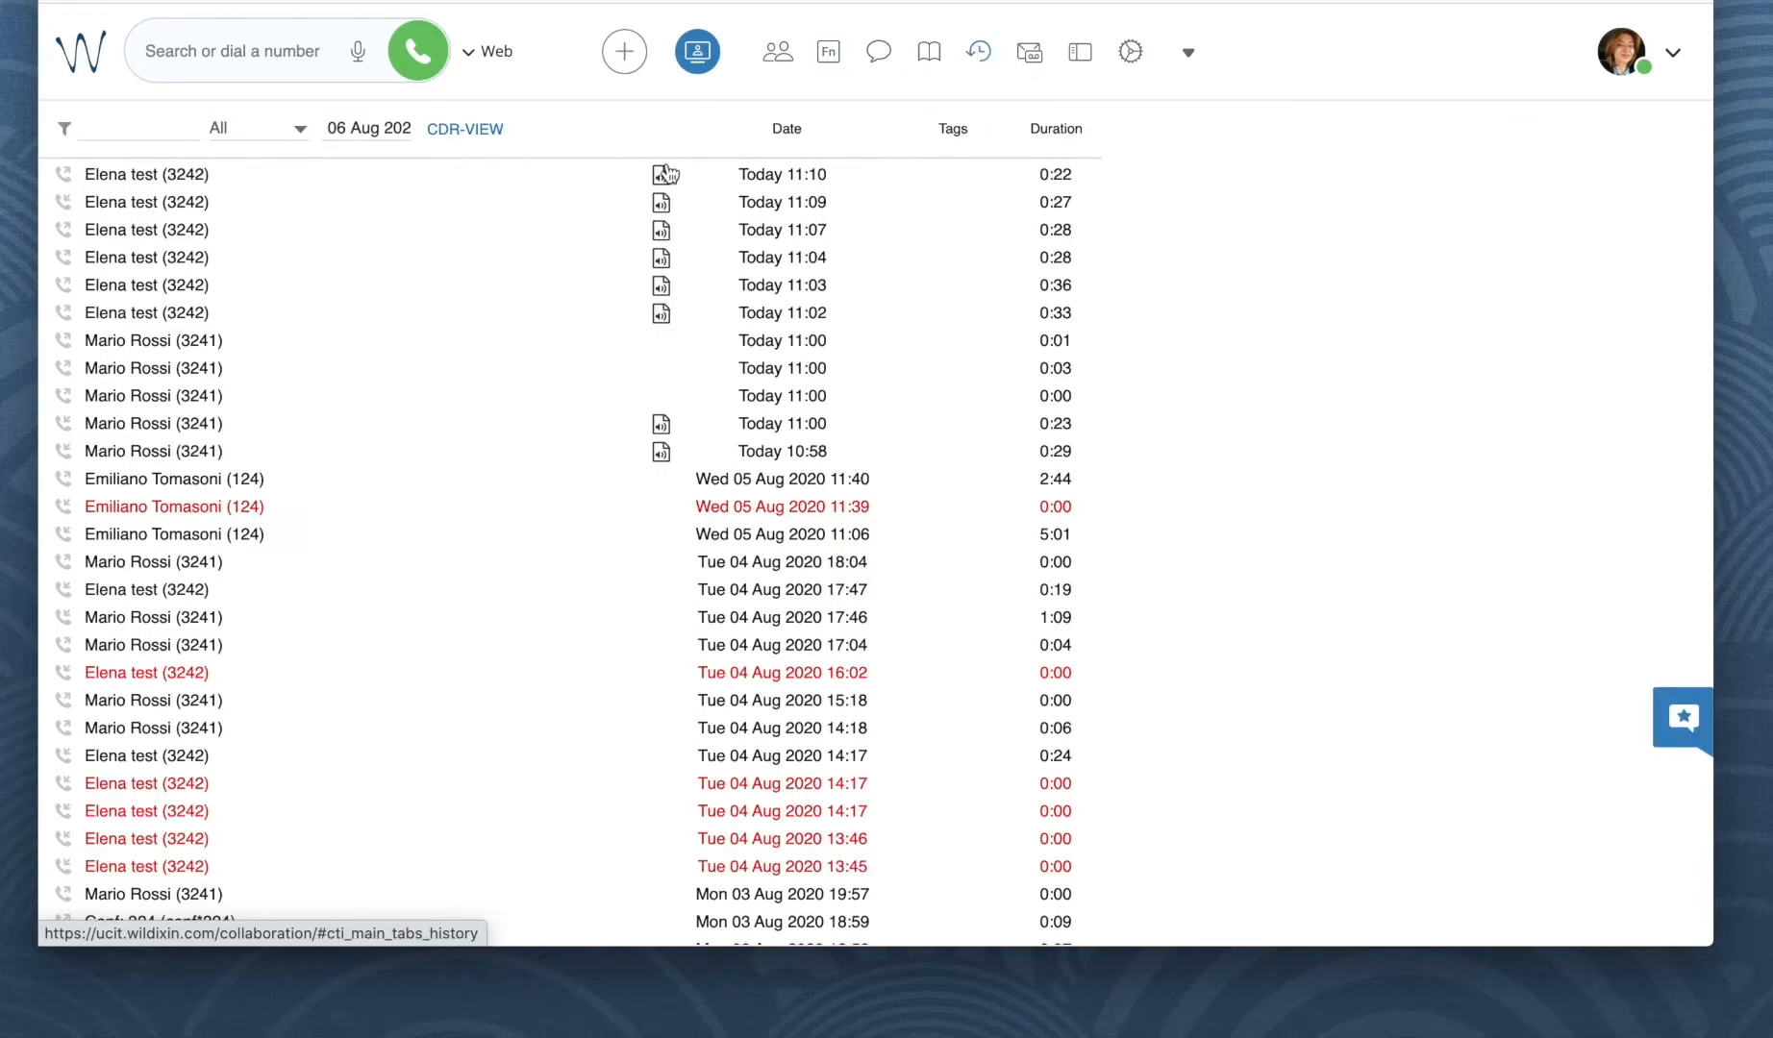
{"action": "left_click", "coordinate": [661, 174]}
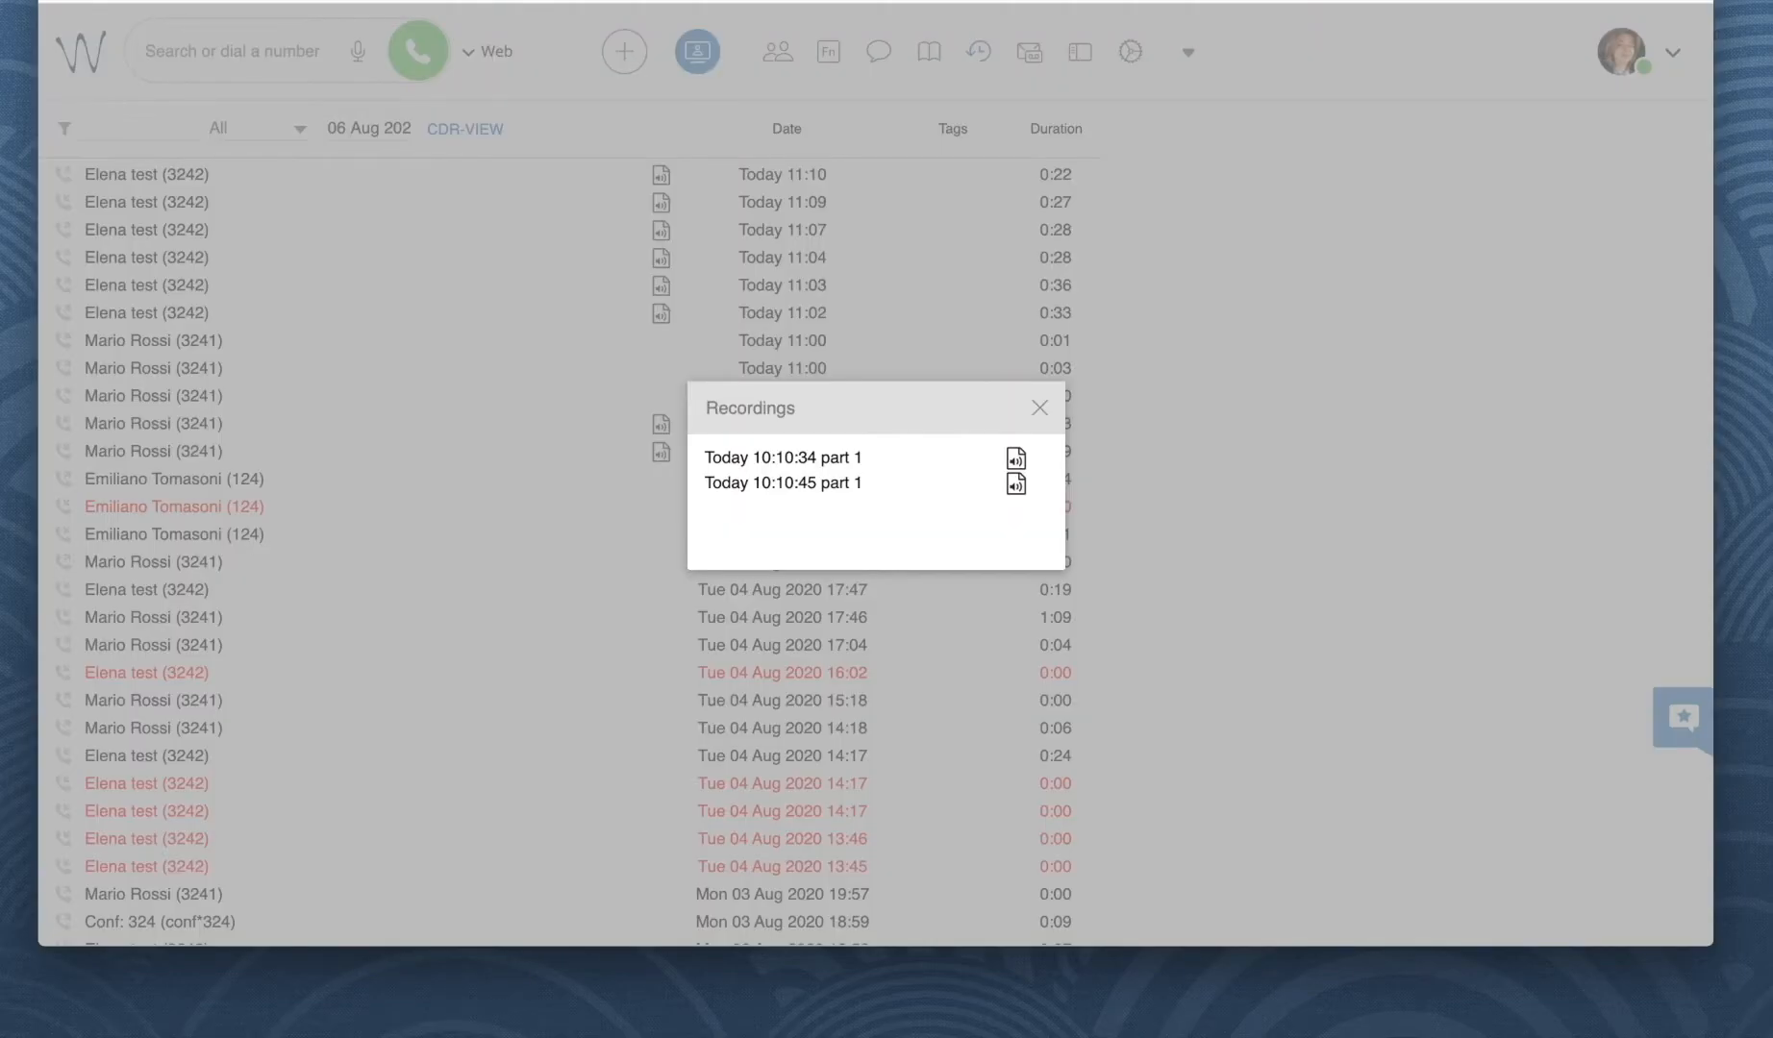
{"action": "left_click", "coordinate": [1039, 408]}
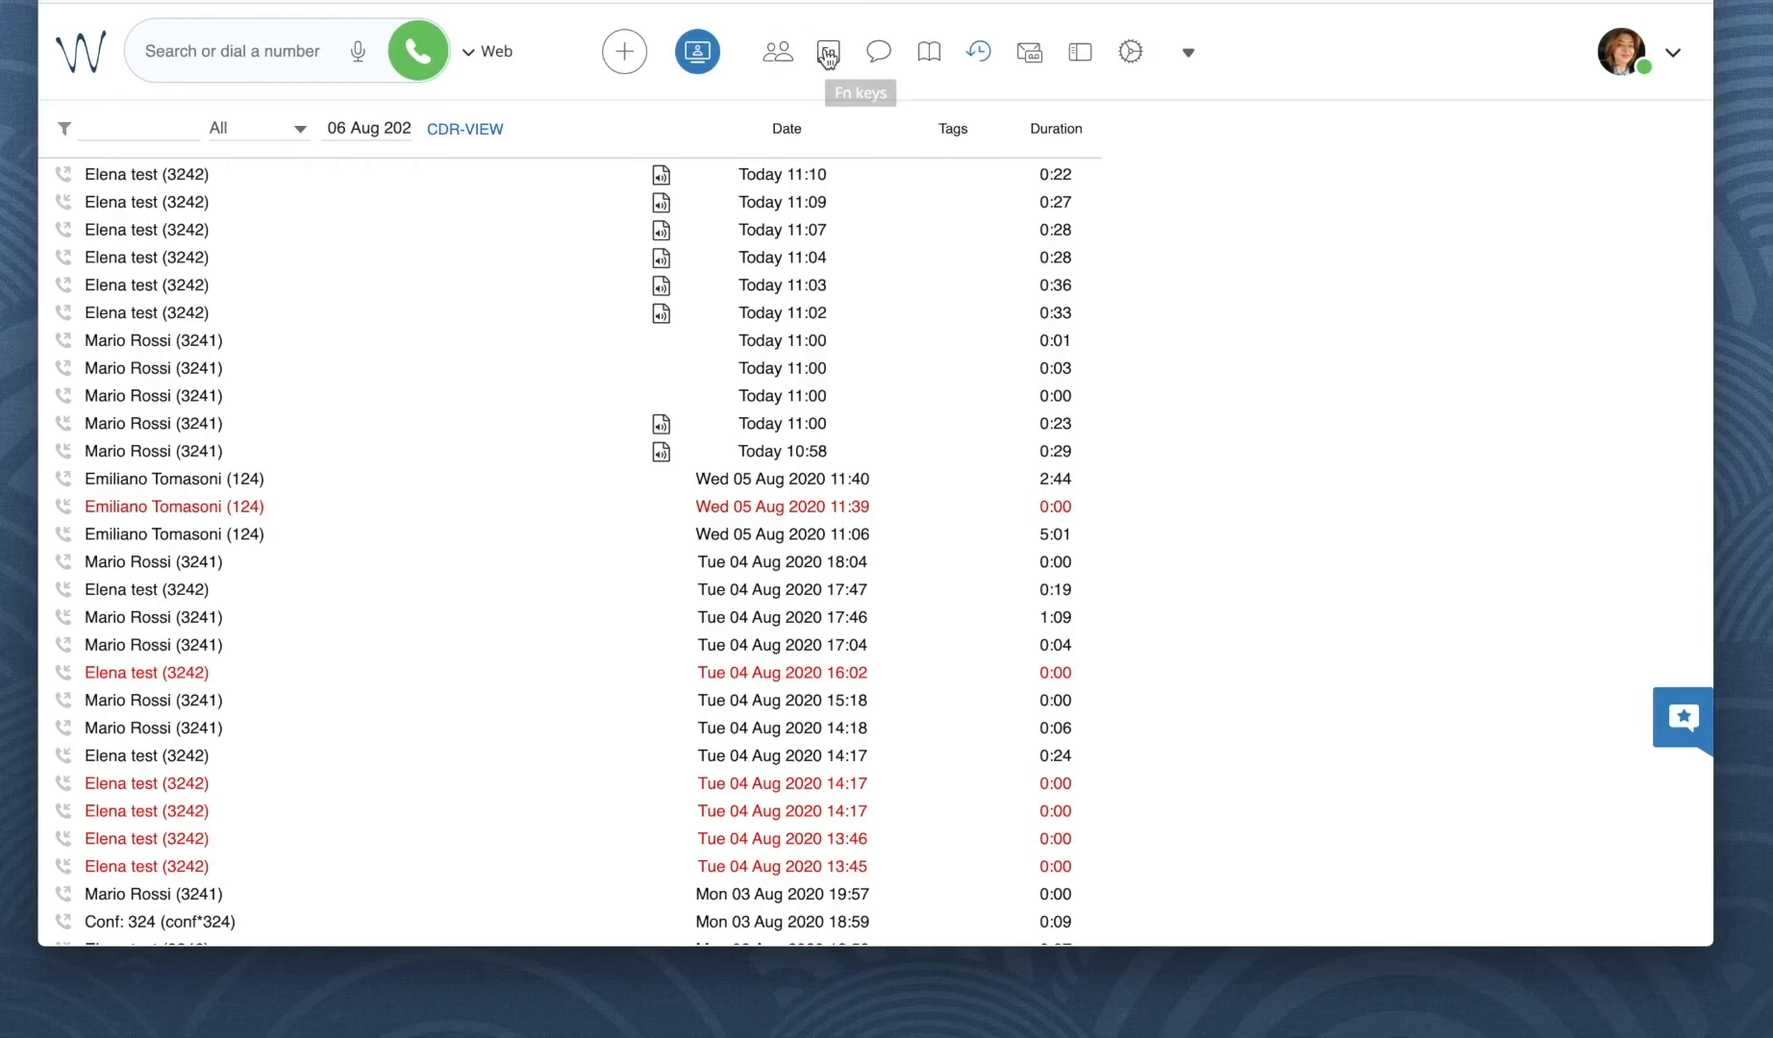
Step: Dial the *1 recording code on the in-call dialpad, then hang up
{"action": "left_click", "coordinate": [826, 52]}
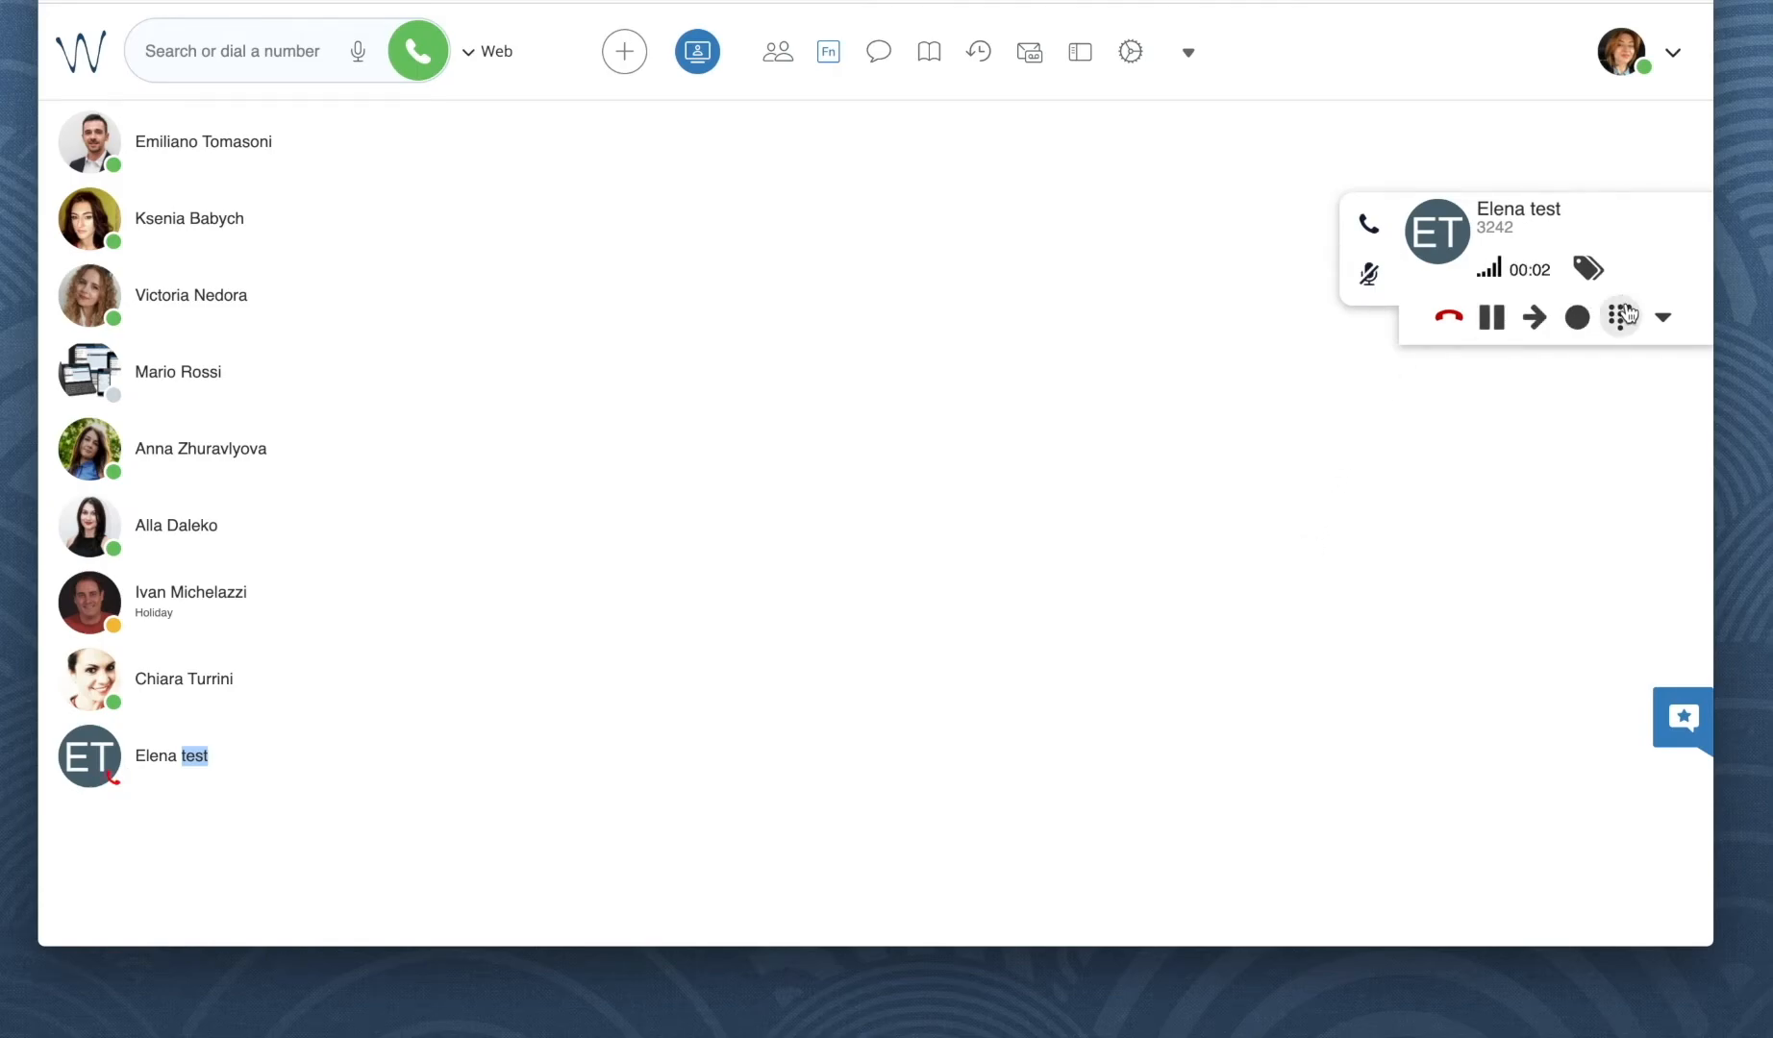
{"action": "left_click", "coordinate": [1618, 317]}
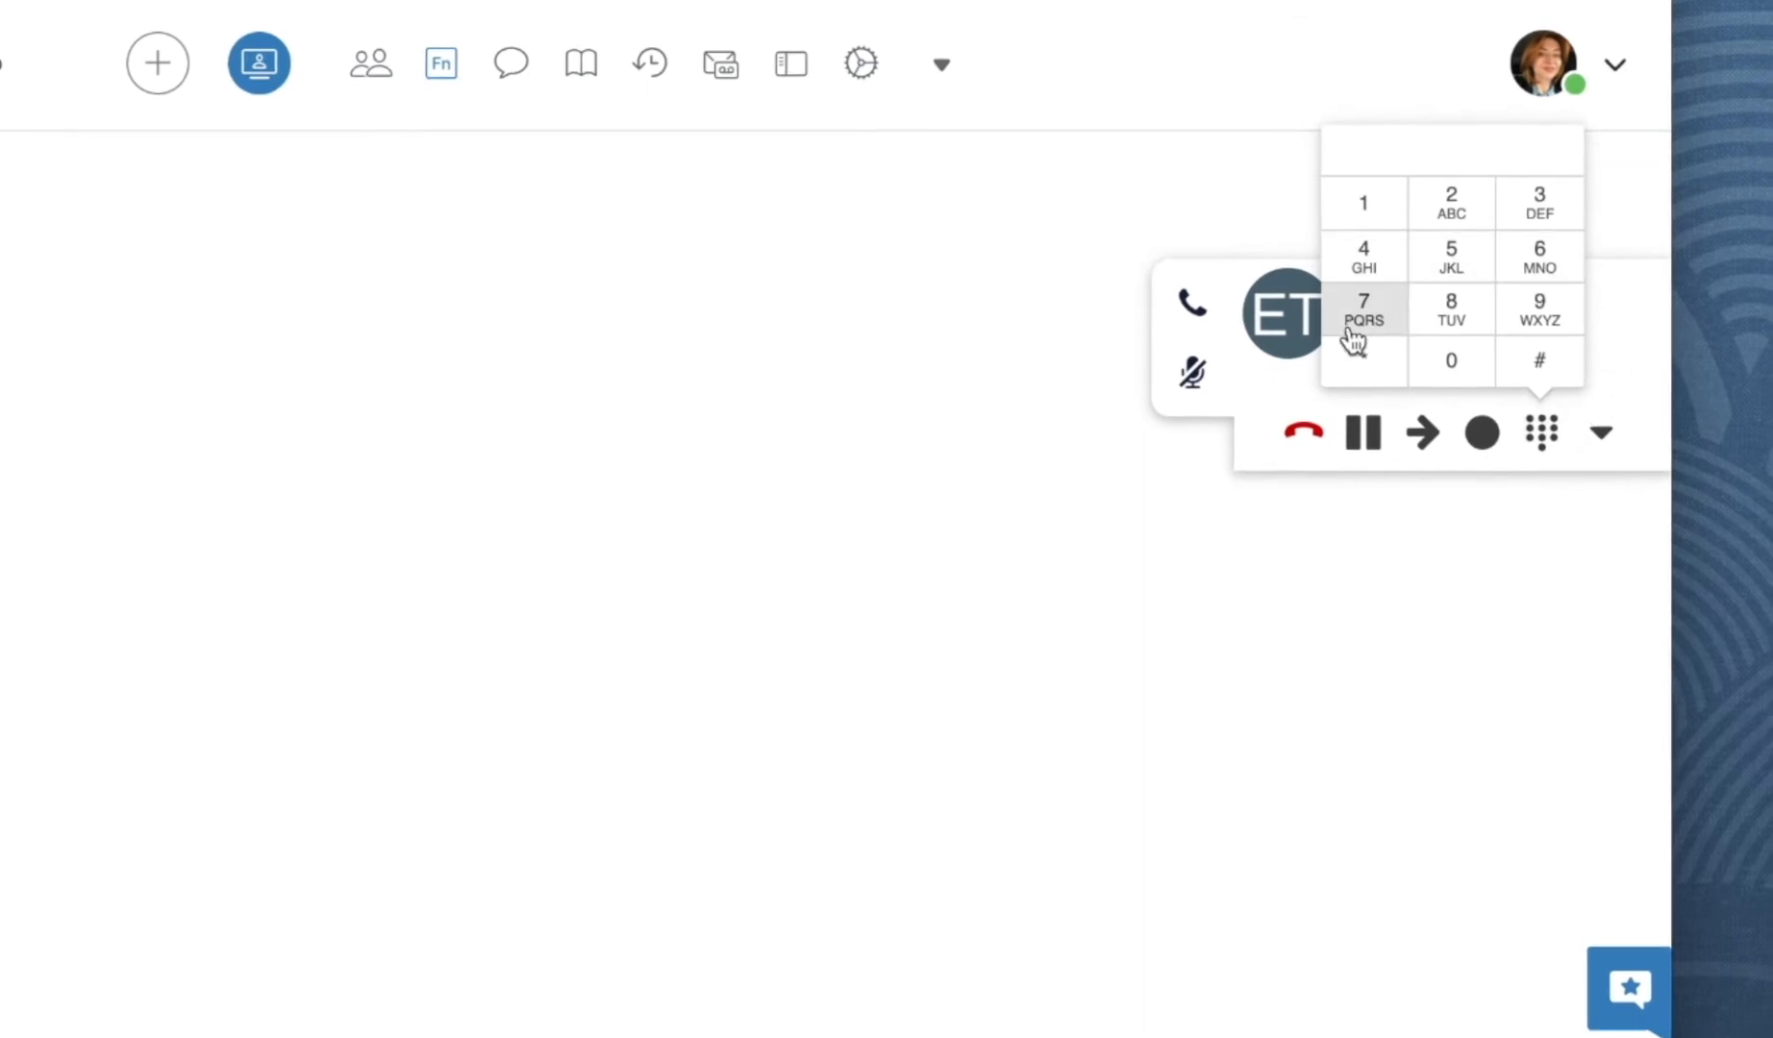
{"action": "left_click", "coordinate": [1364, 203]}
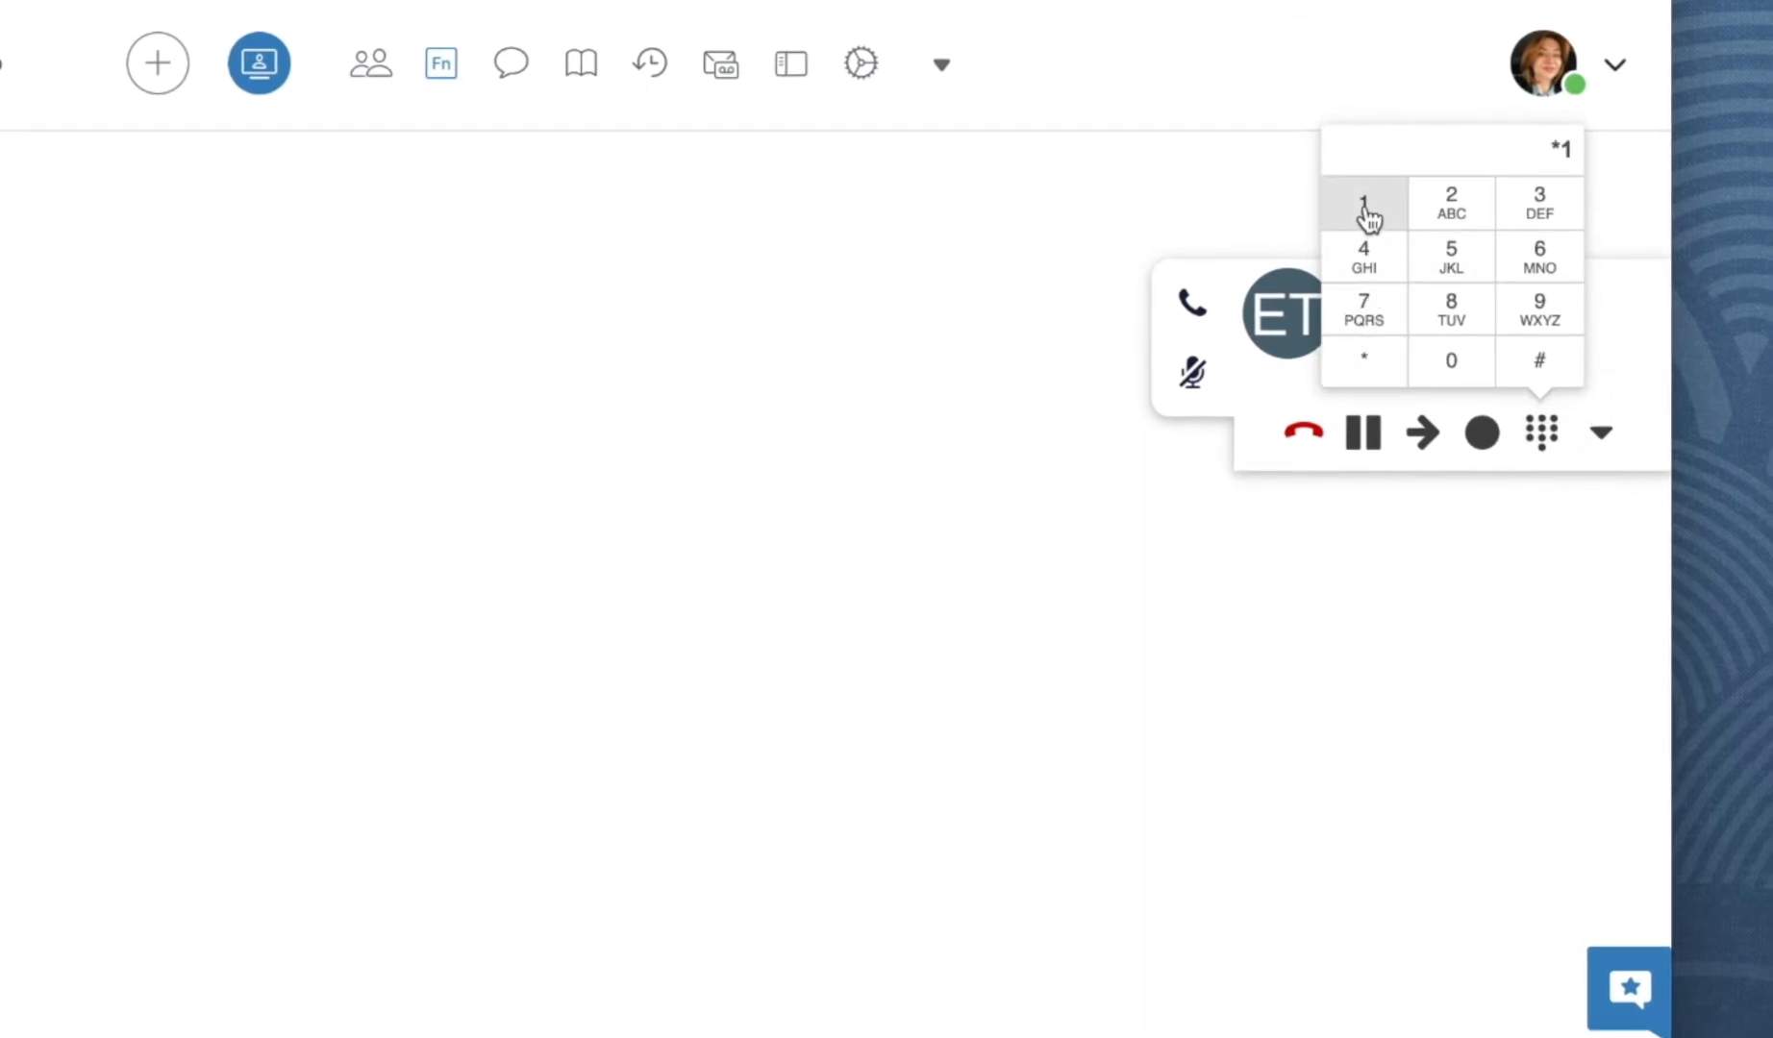
{"action": "left_click", "coordinate": [1480, 433]}
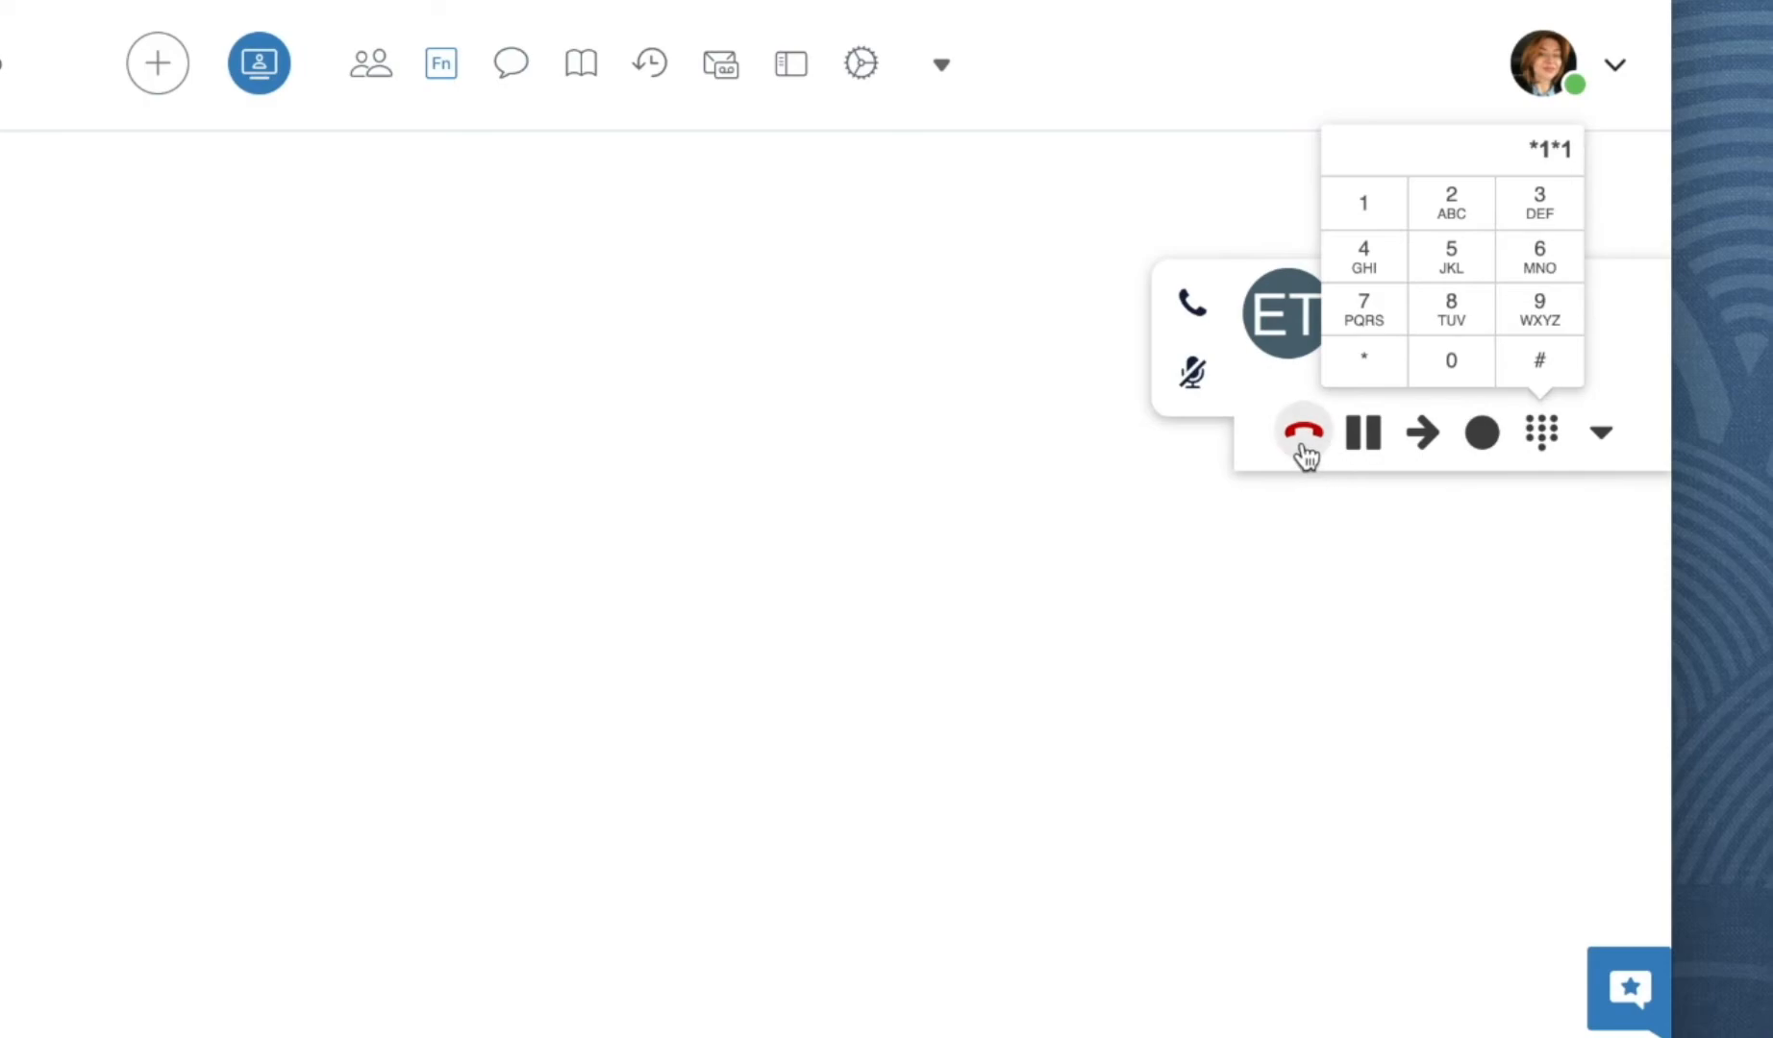
{"action": "mouse_move", "coordinate": [1311, 446]}
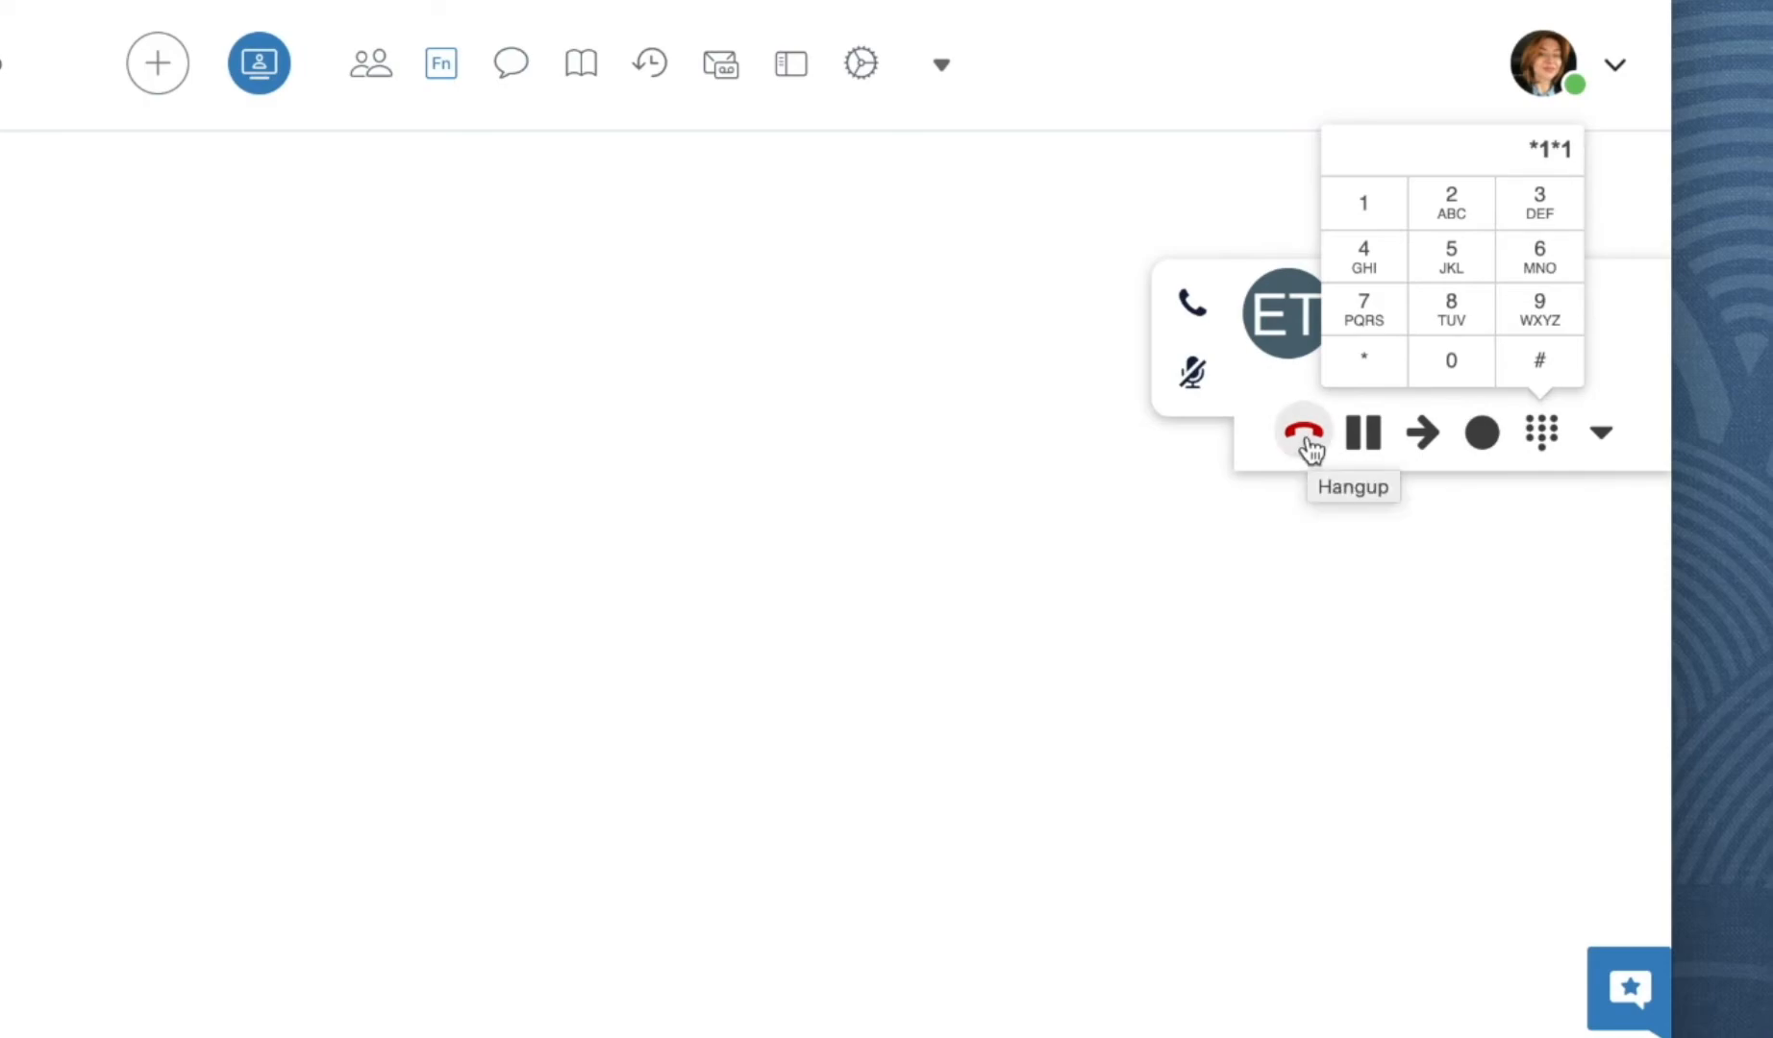
{"action": "left_click", "coordinate": [1306, 433]}
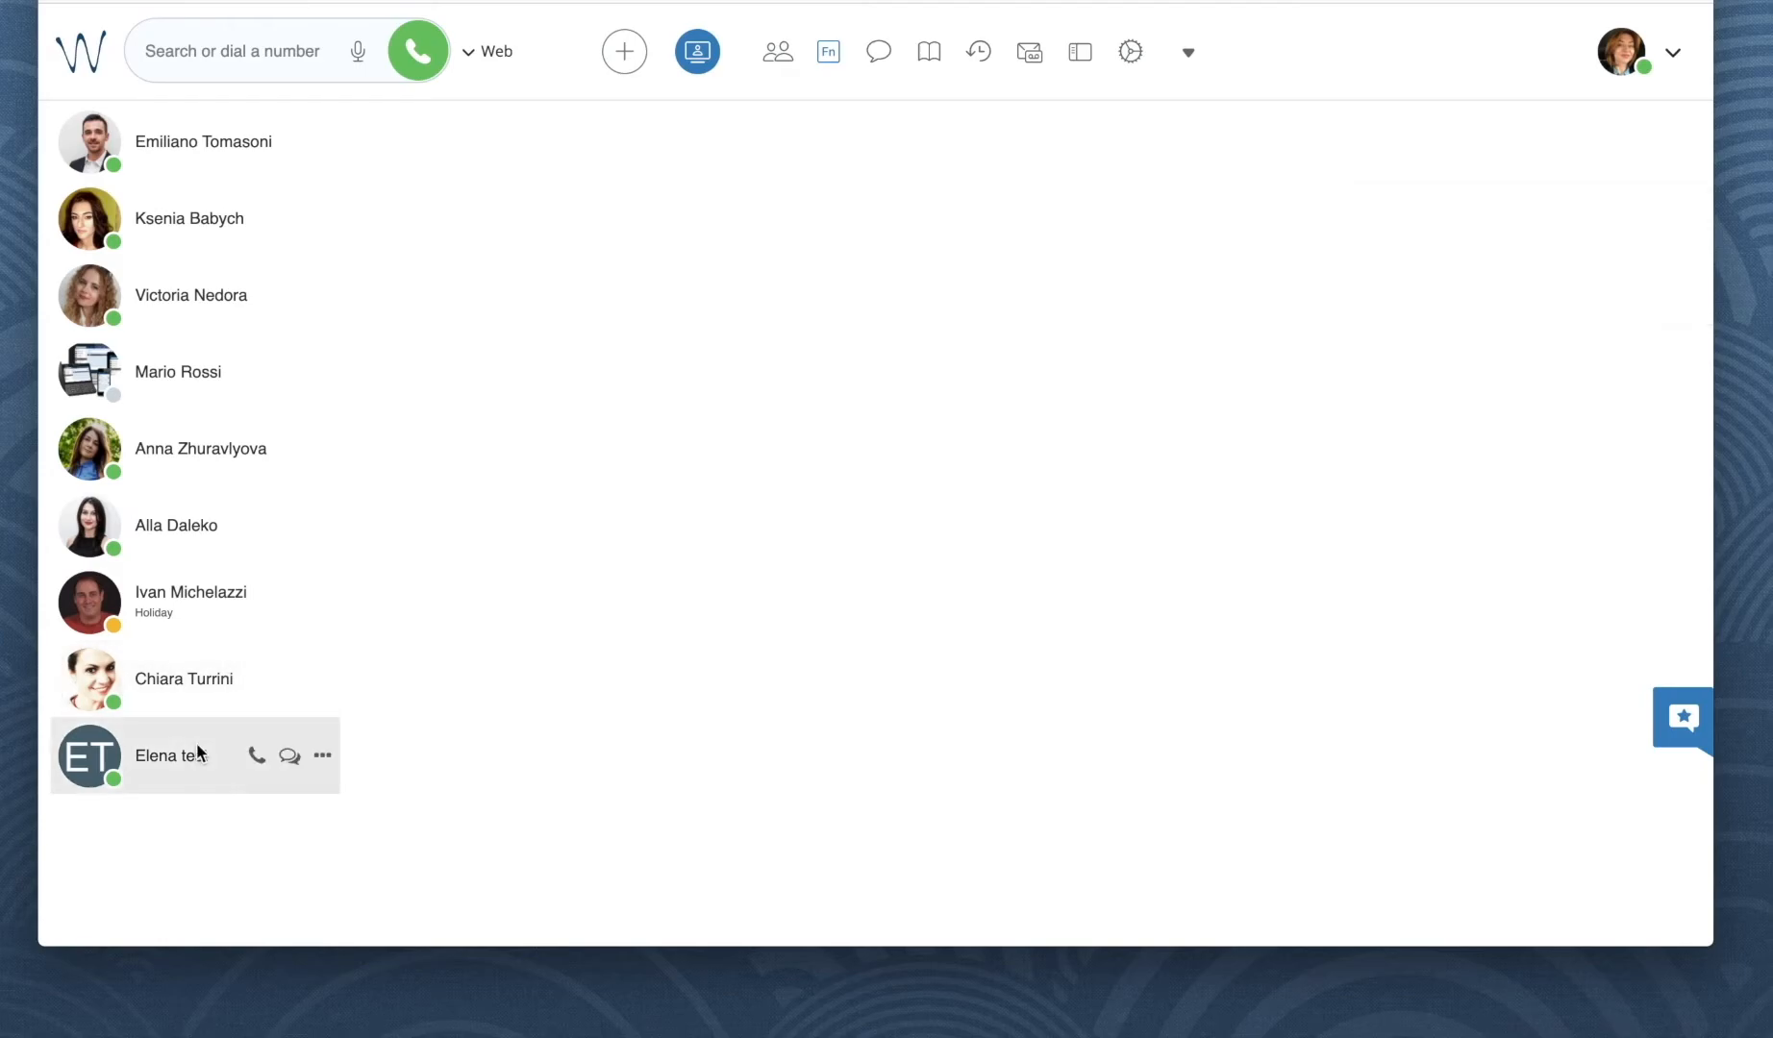
Step: Call Elena test again and dial the *2 recording code on the dialpad
{"action": "left_click", "coordinate": [257, 755]}
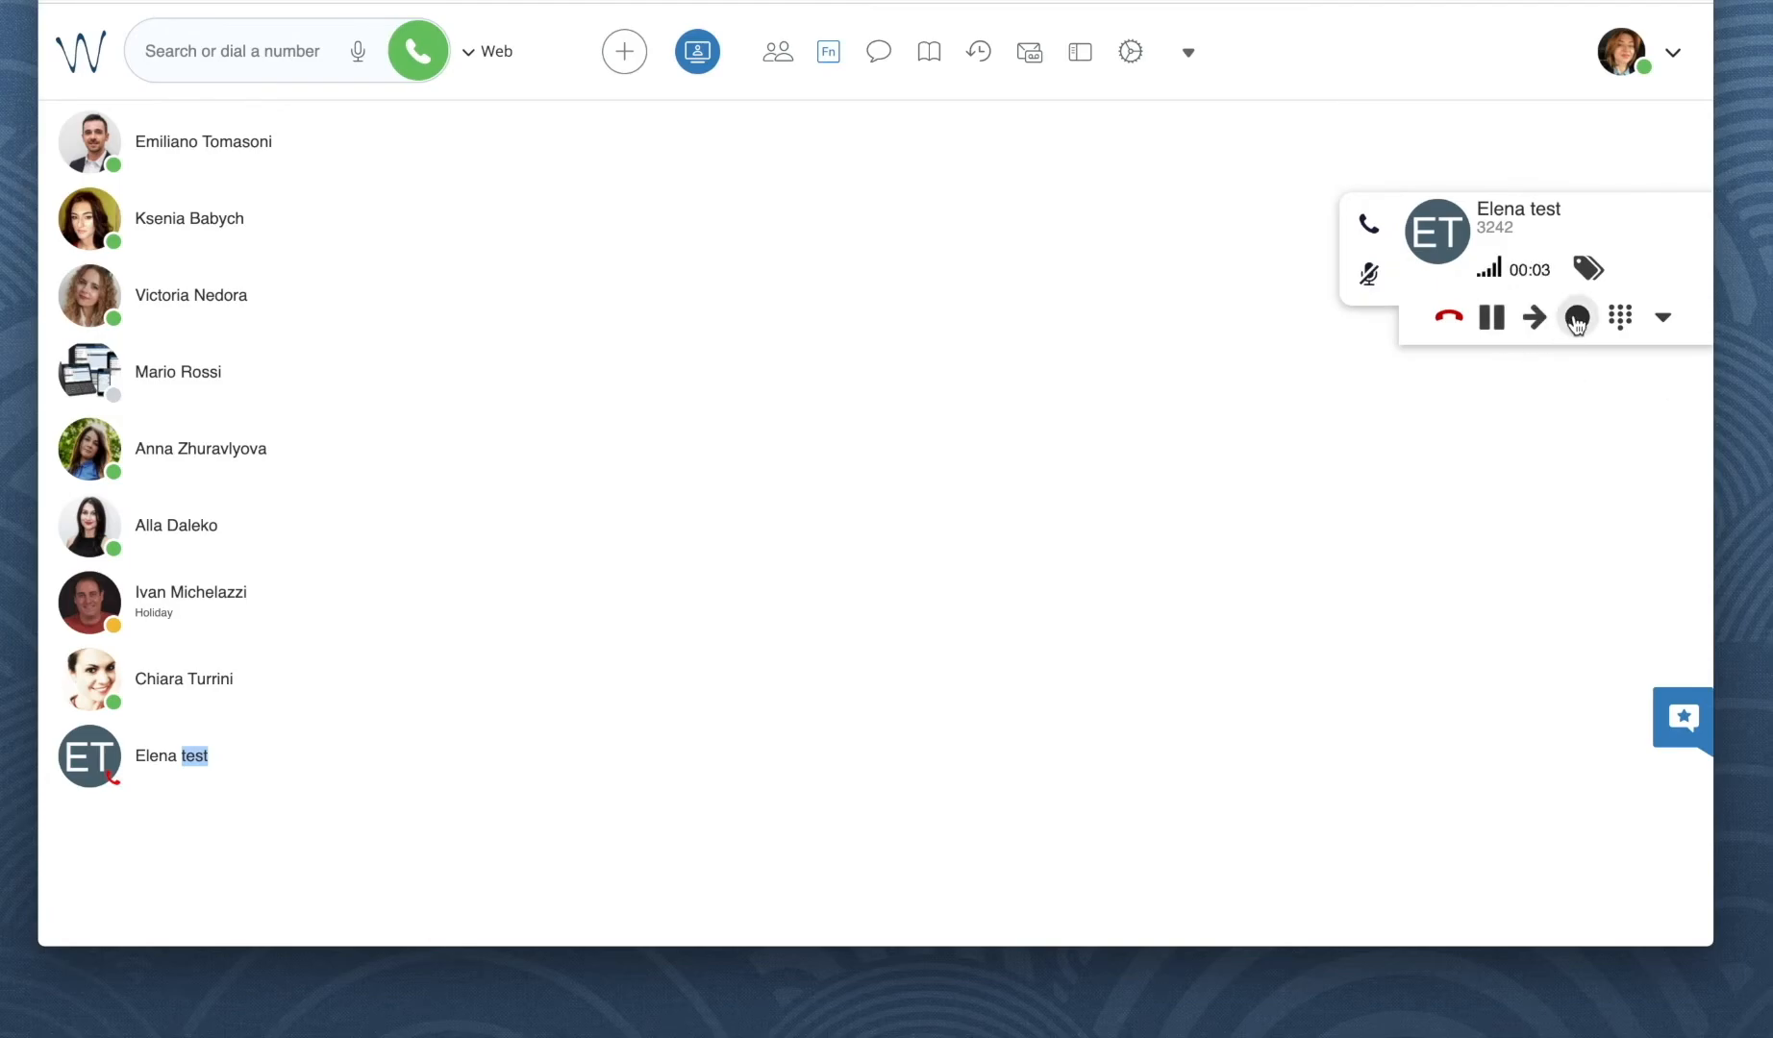
{"action": "left_click", "coordinate": [1622, 317]}
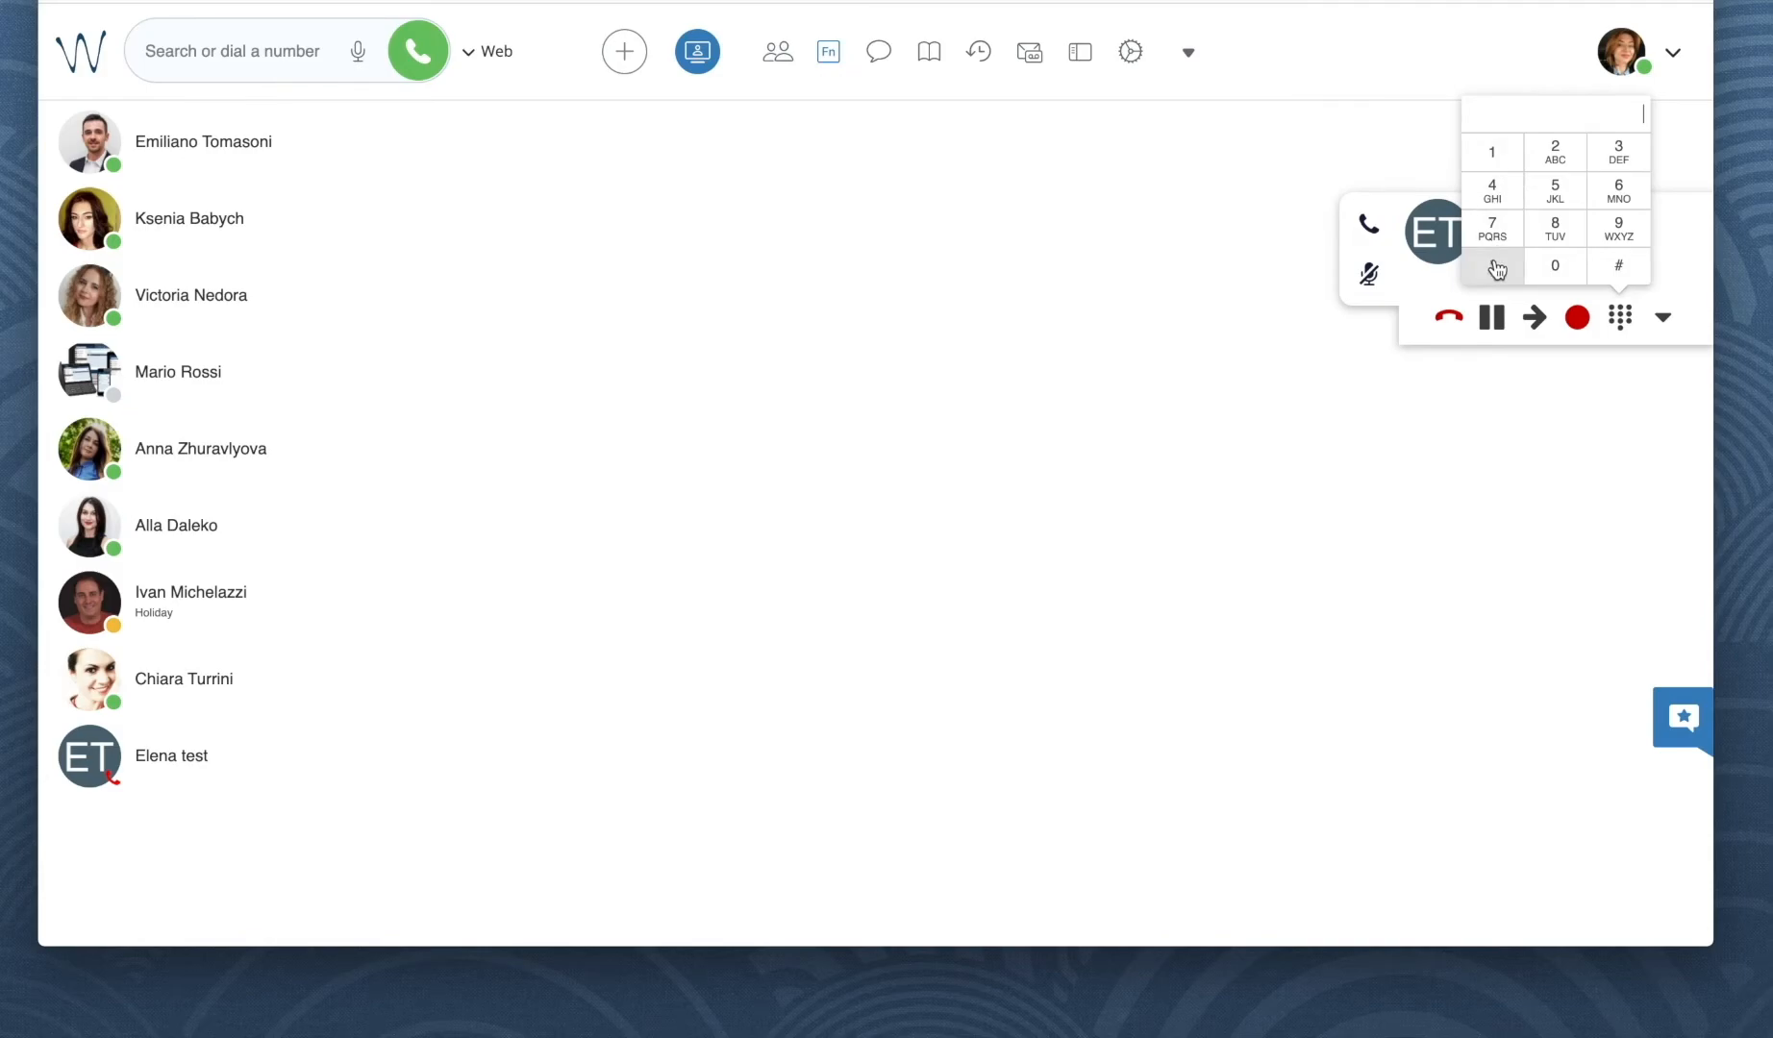
{"action": "left_click", "coordinate": [1555, 151]}
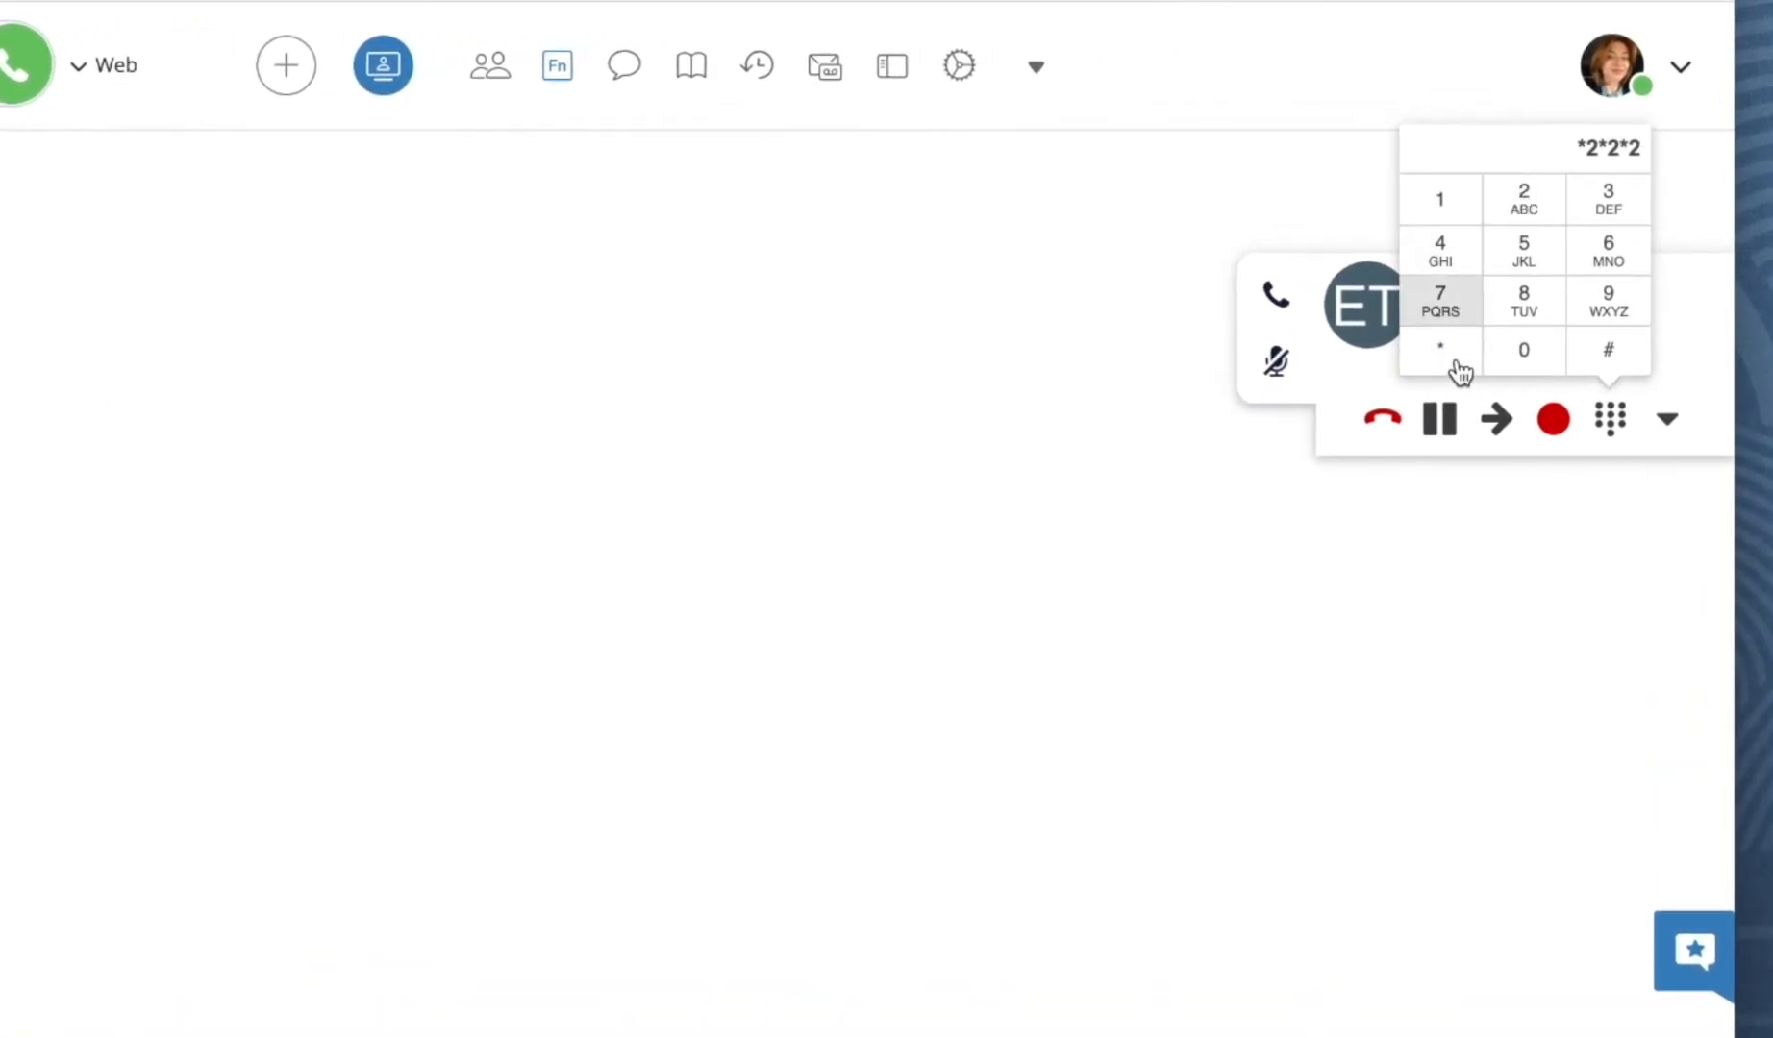
{"action": "left_click", "coordinate": [1524, 198]}
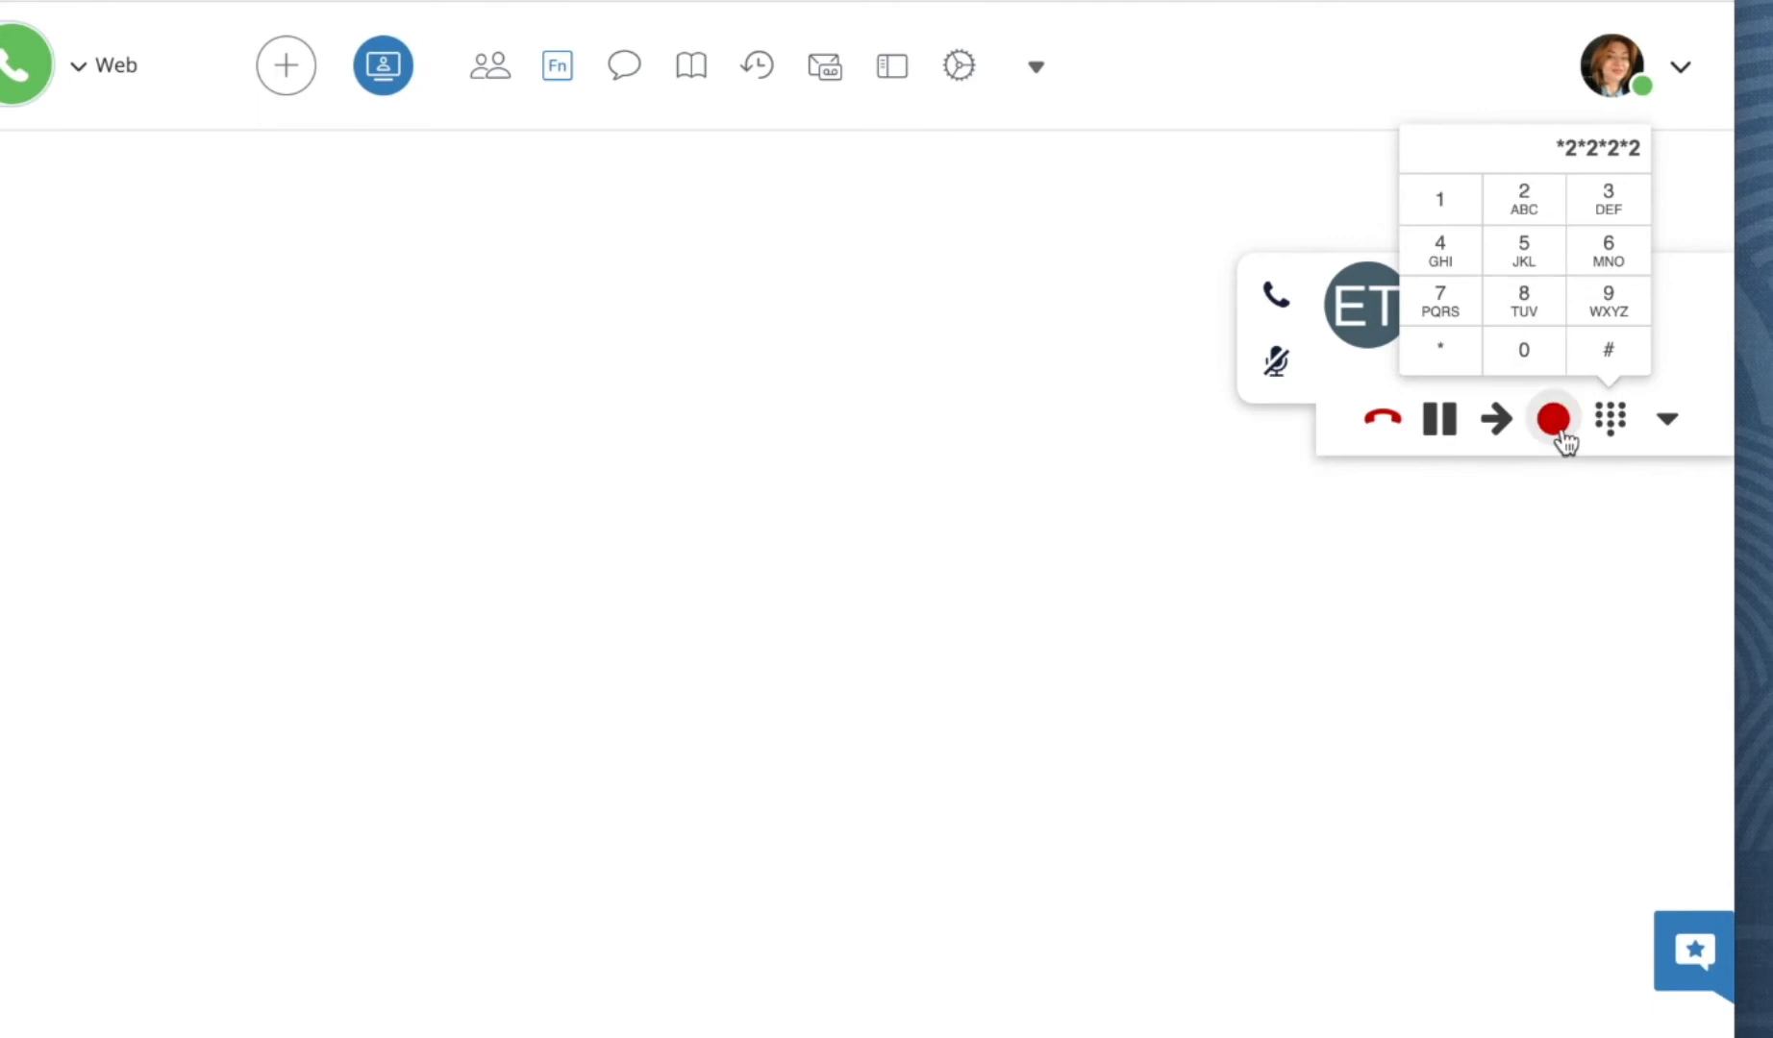
{"action": "mouse_move", "coordinate": [1551, 418]}
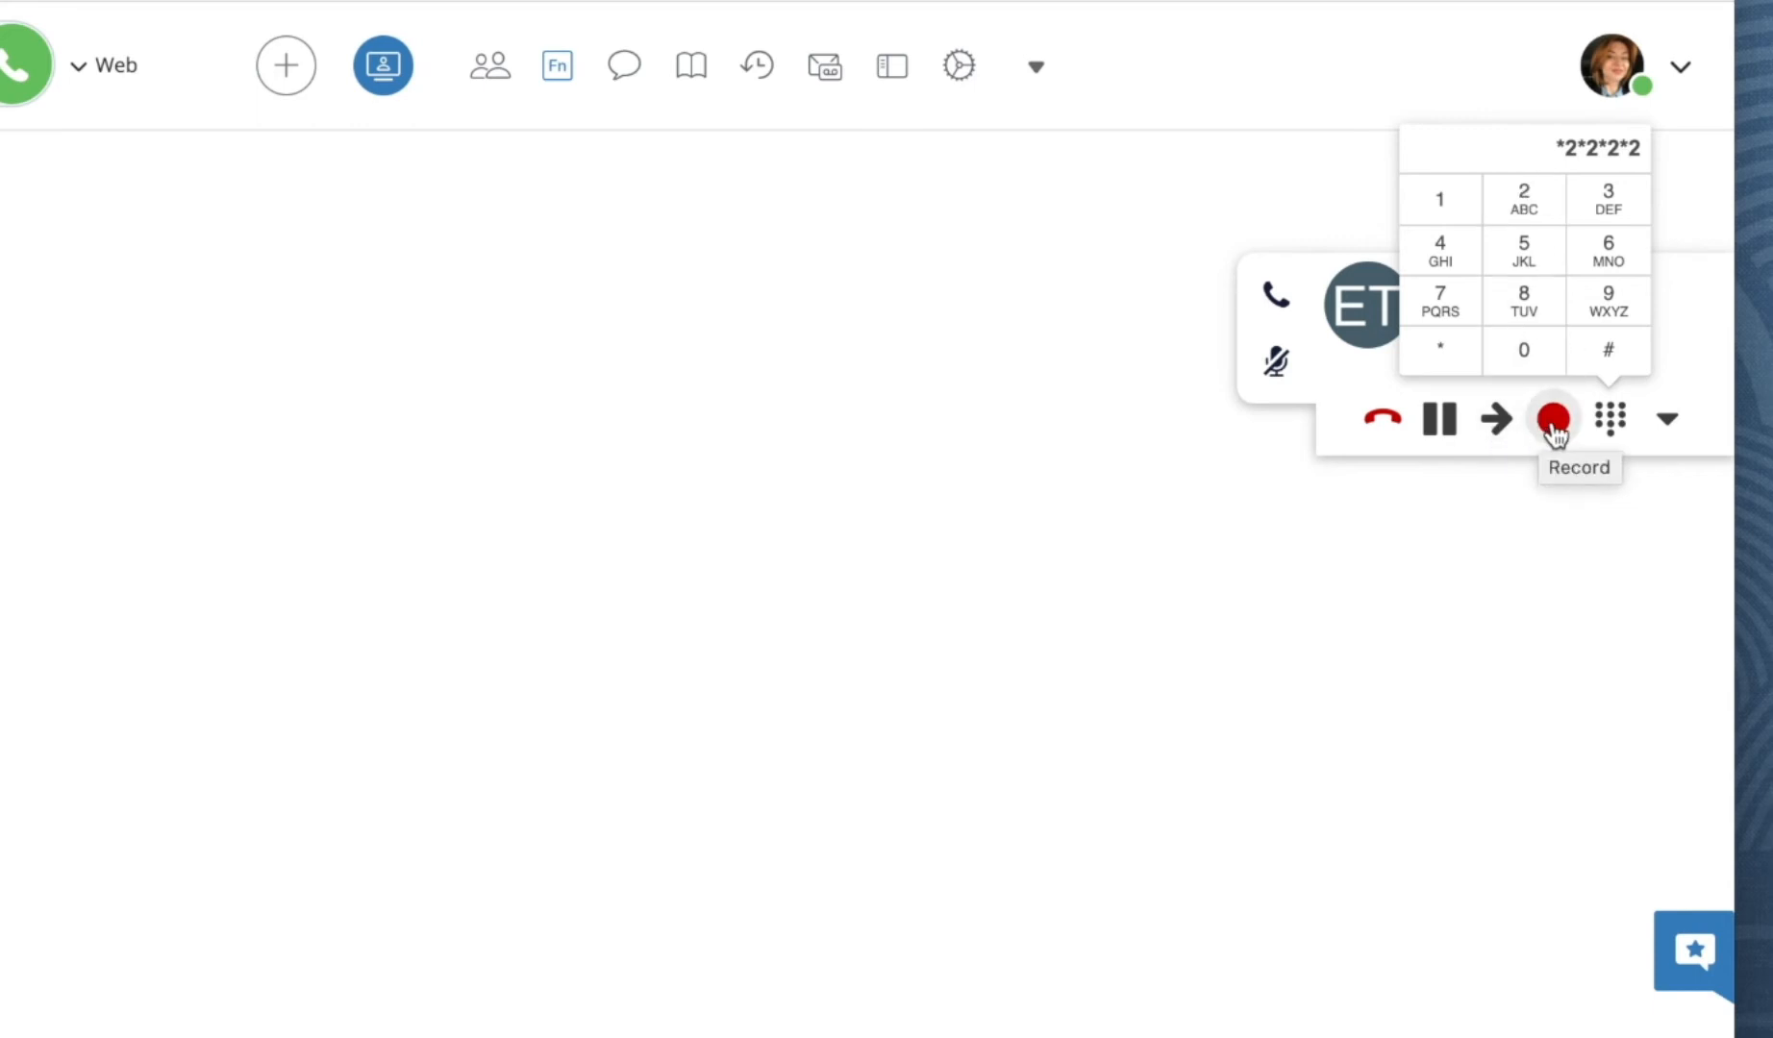
Step: Stop recording, hang up, and check the new 0:41 recorded call in Call History
{"action": "left_click", "coordinate": [1552, 420]}
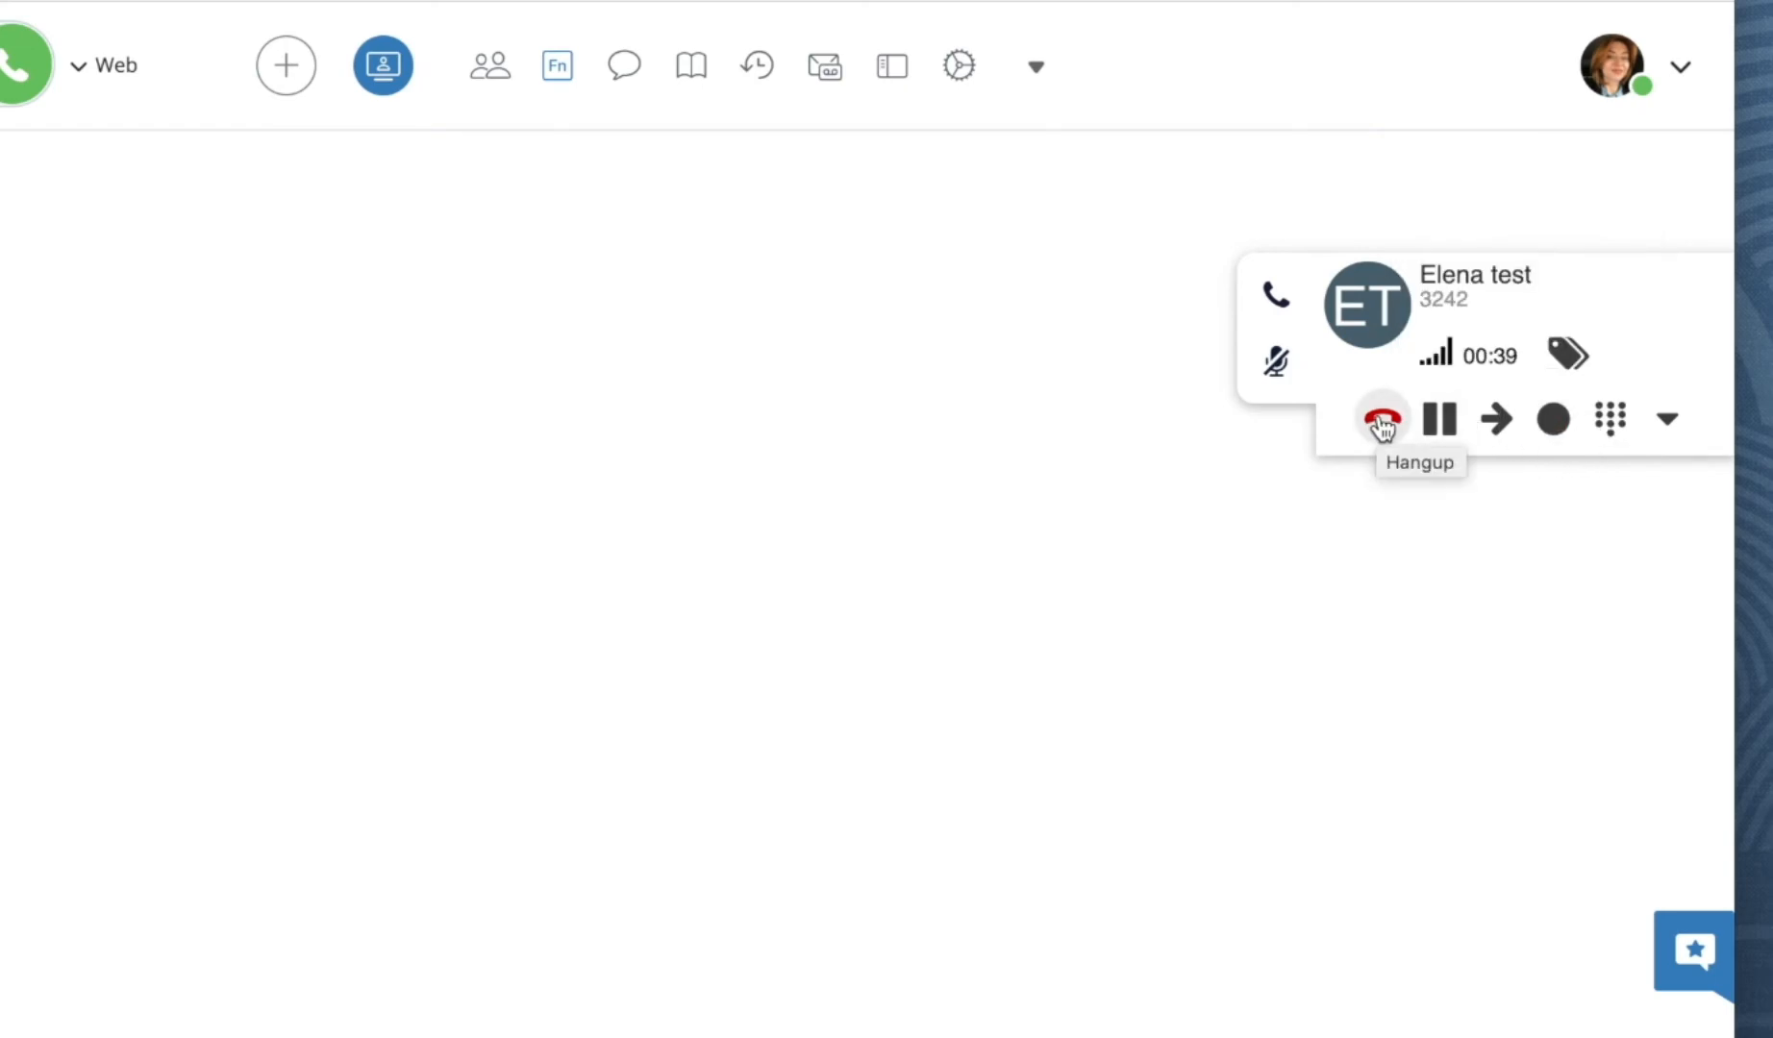
{"action": "left_click", "coordinate": [1382, 419]}
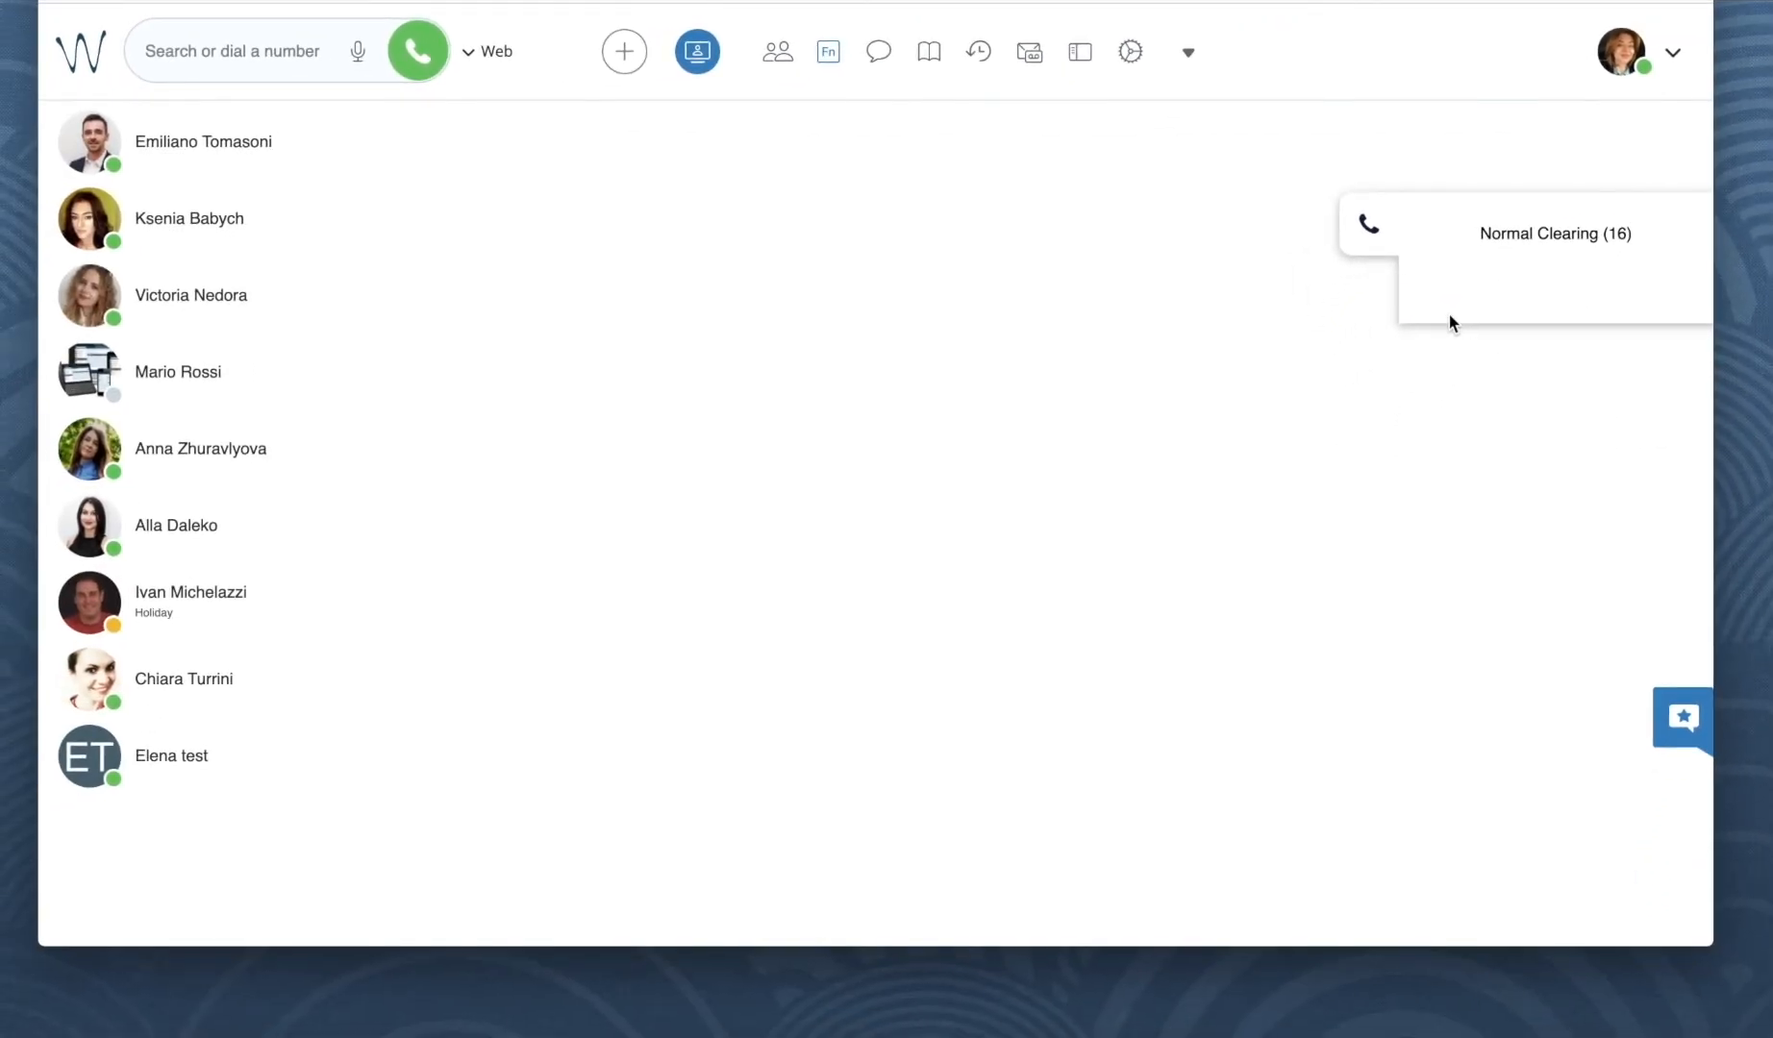
{"action": "left_click", "coordinate": [979, 51]}
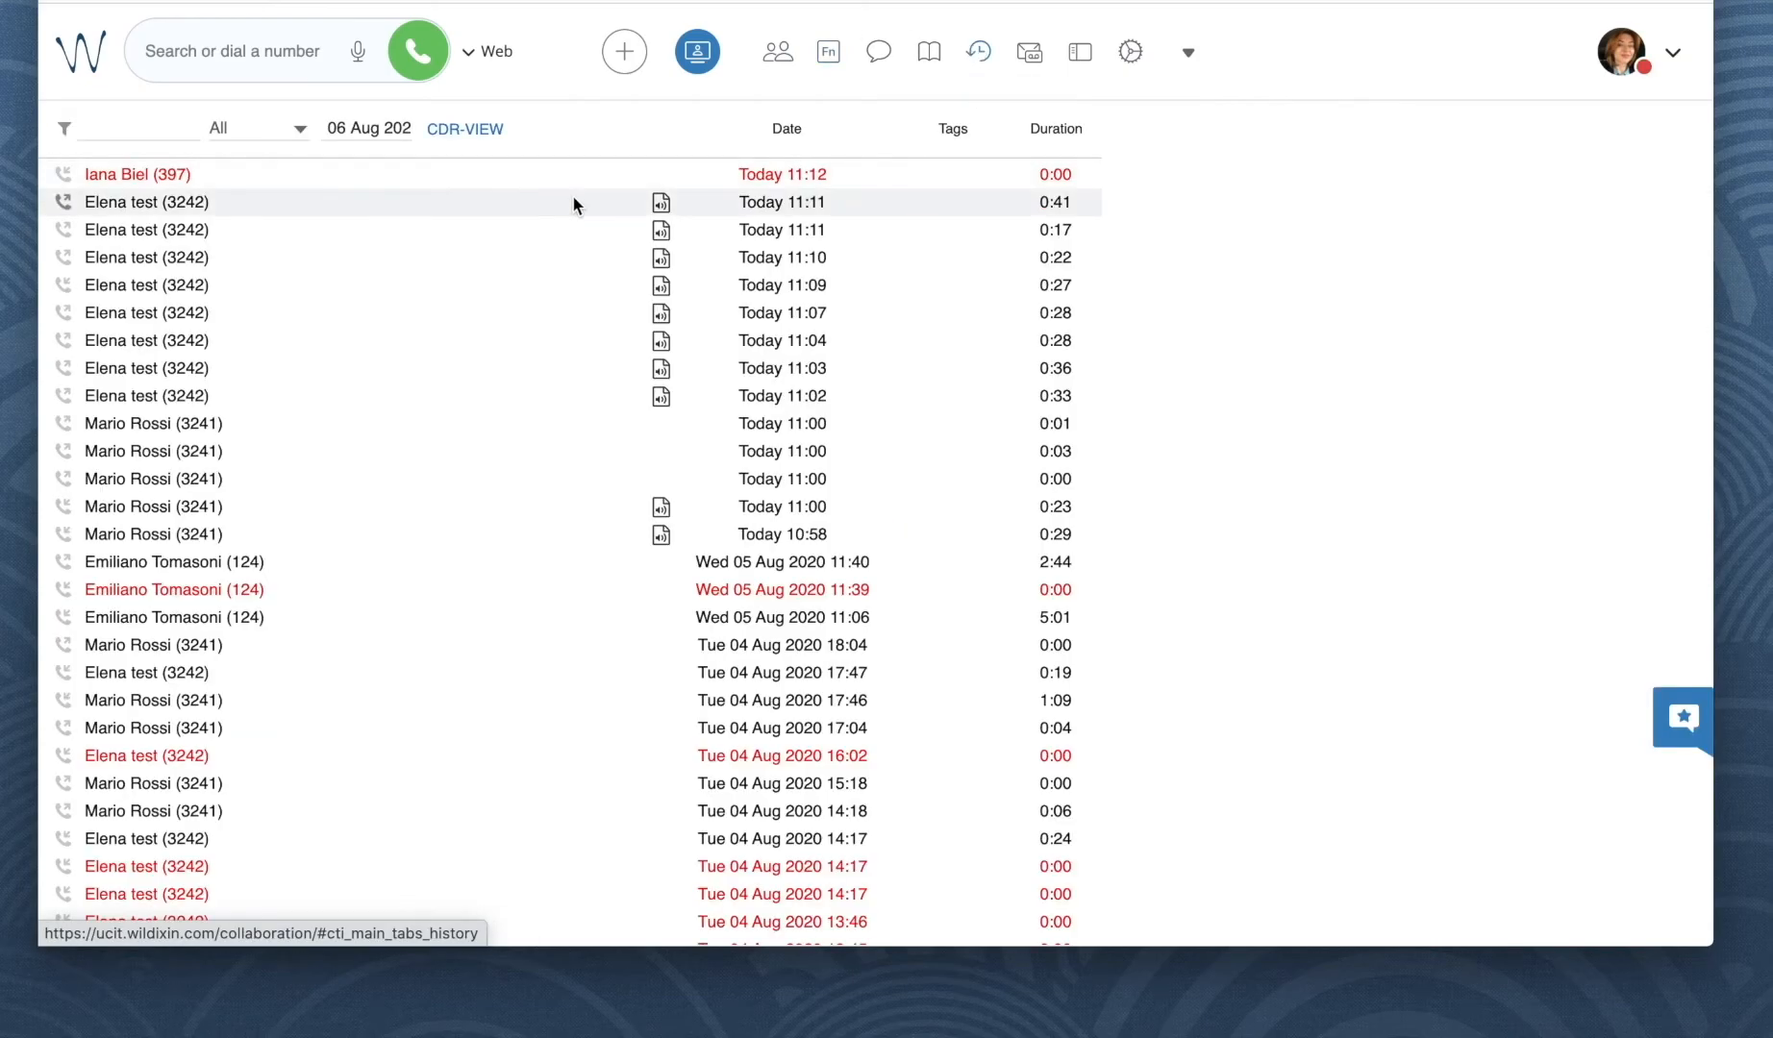